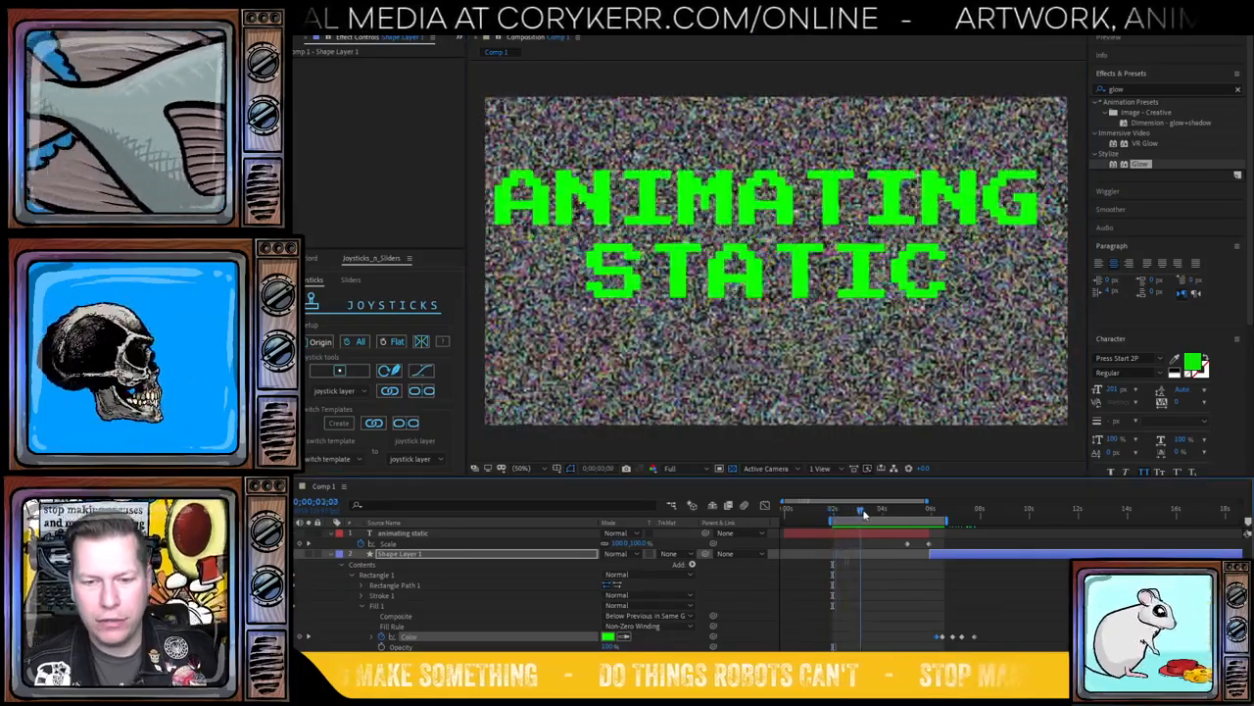
- Briefly preview playback, then bring up the Add Noise settings for the black layer
key("space")
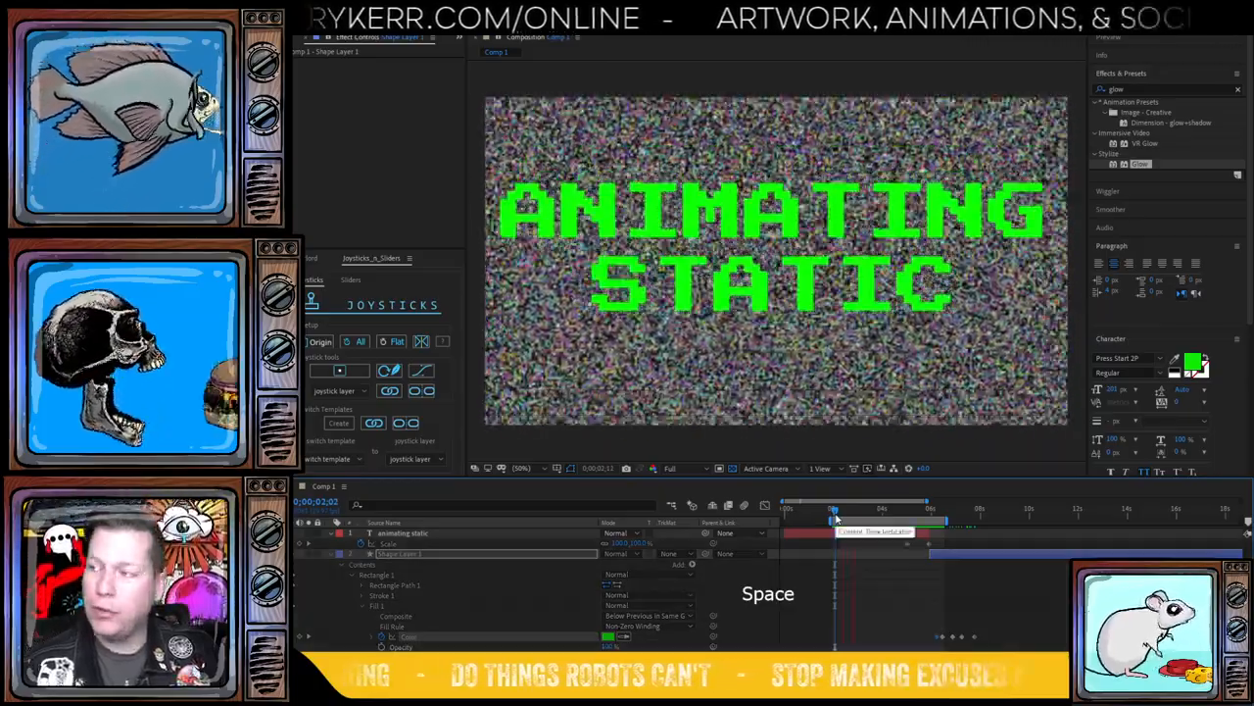
key("space")
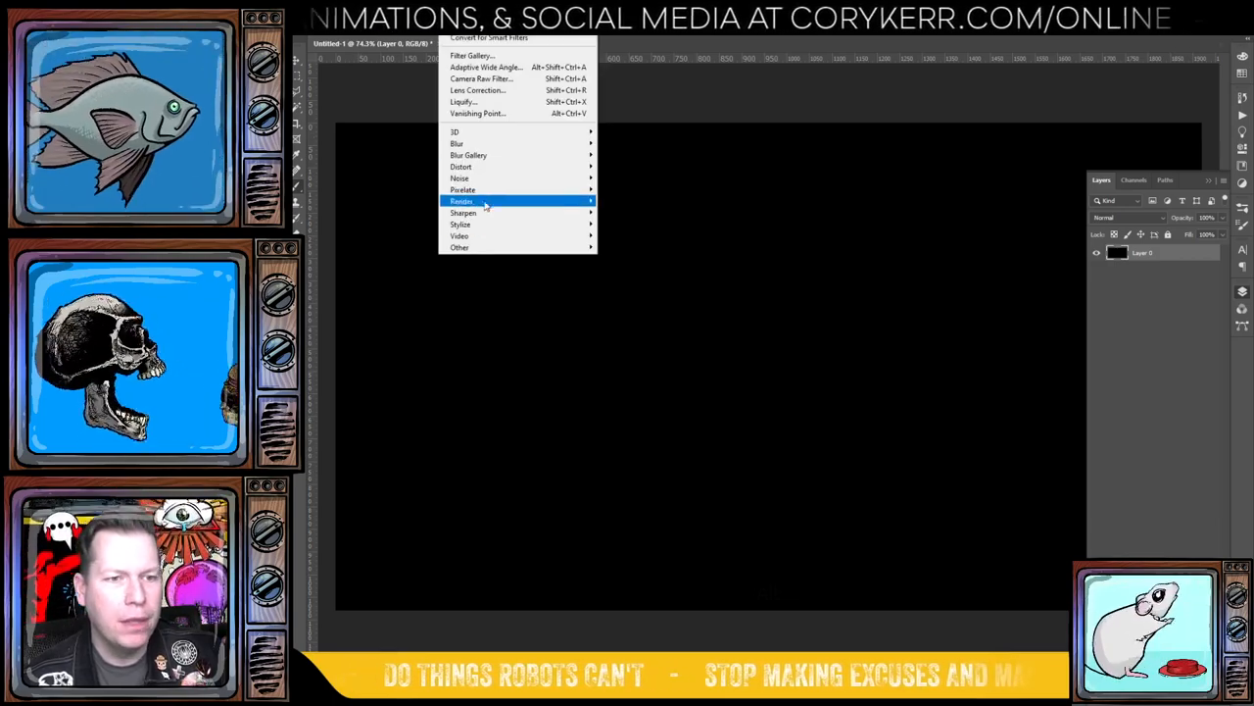
mouse_move(459, 178)
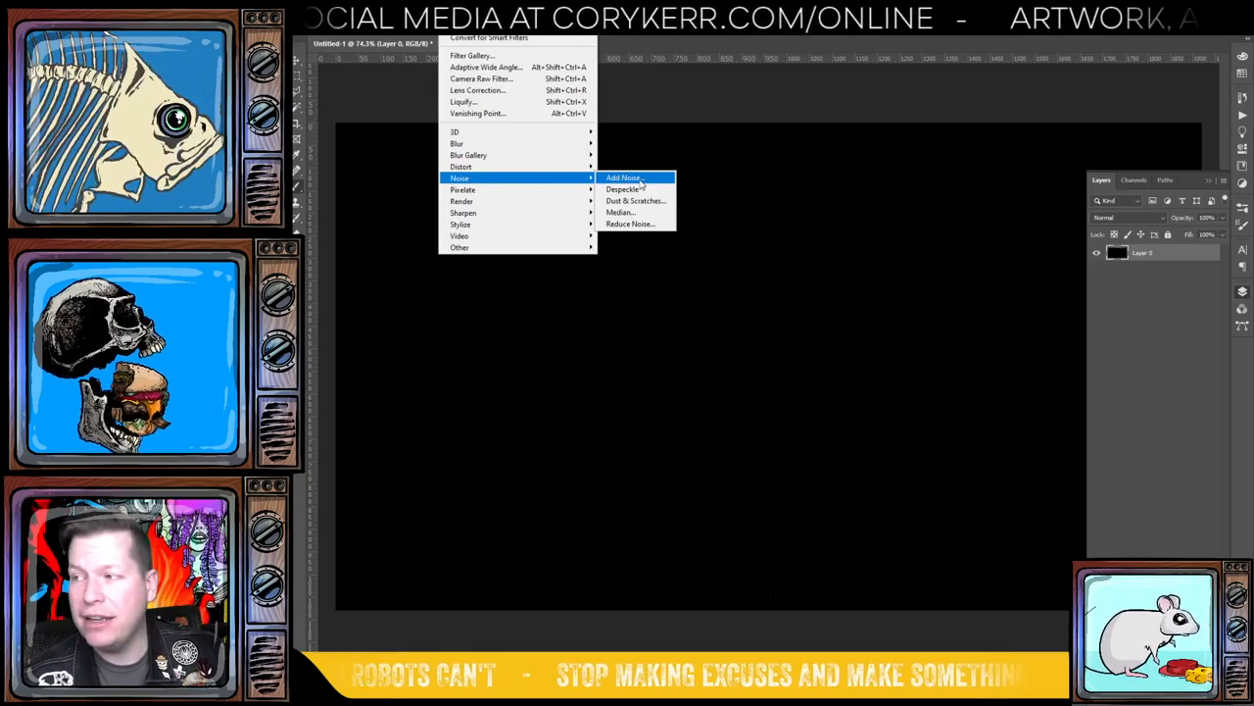
left_click(623, 178)
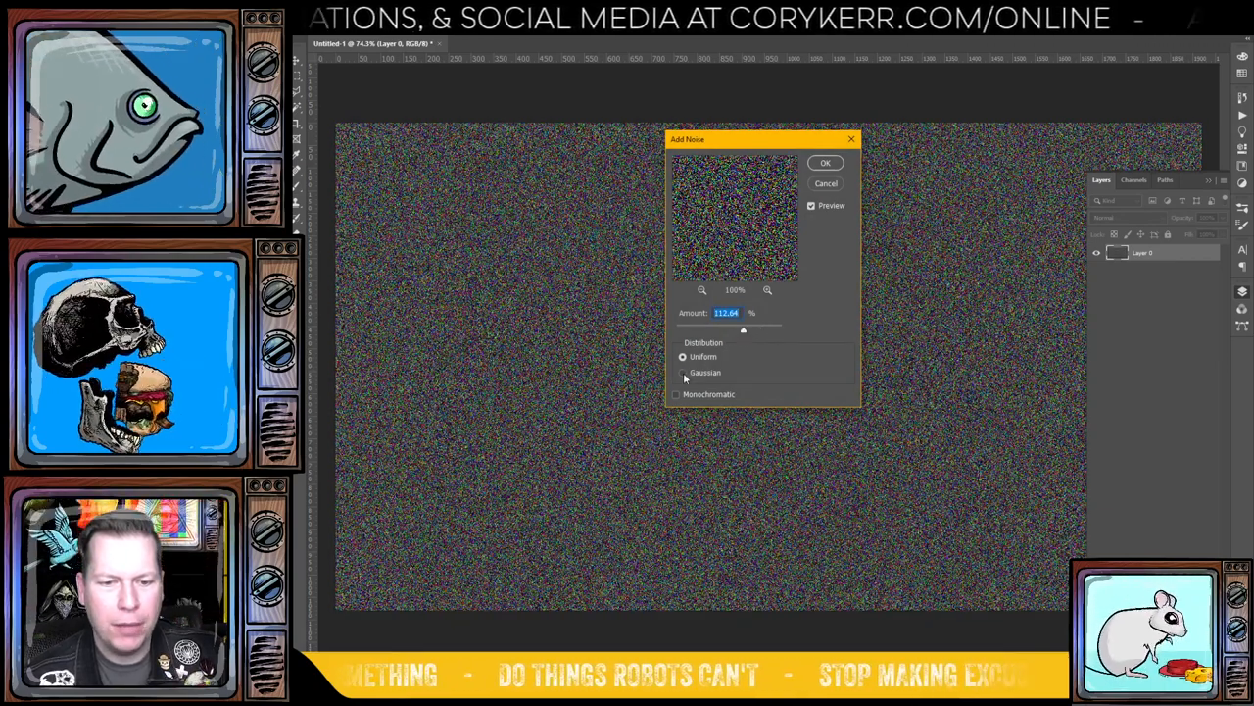
- Try Uniform, Gaussian and Monochromatic, then apply coloured Gaussian noise at about 147%
left_click(683, 372)
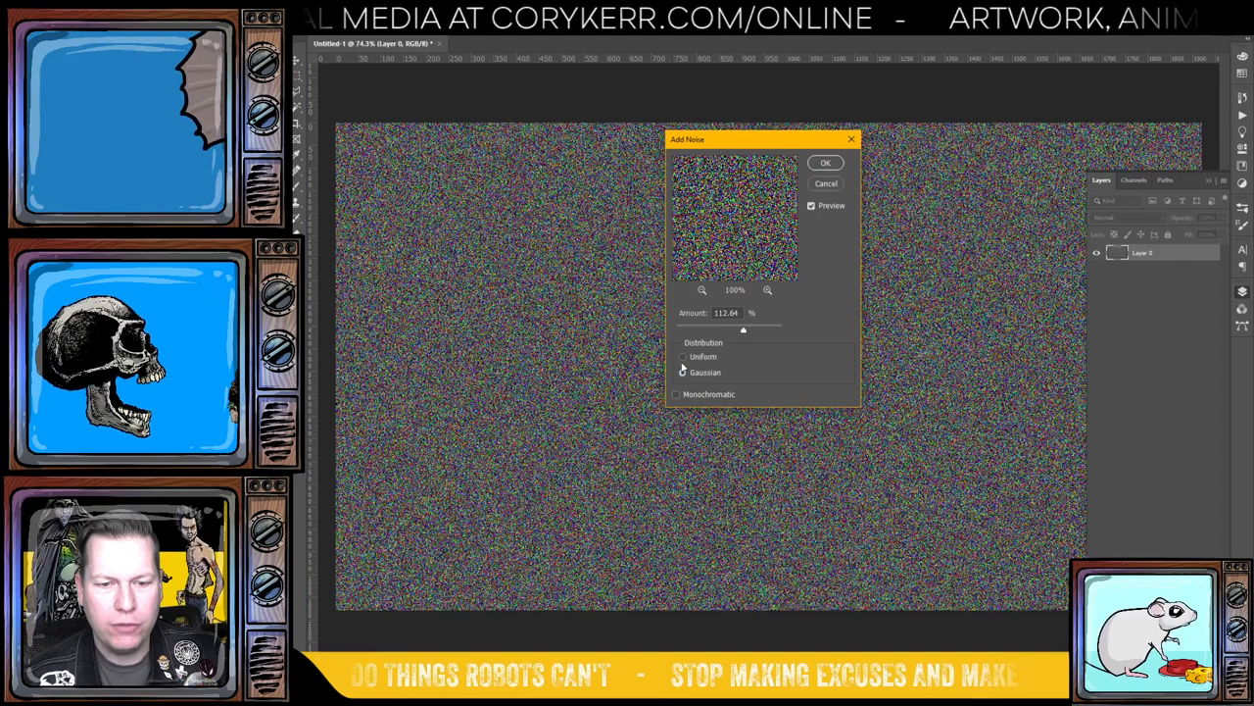
left_click(683, 357)
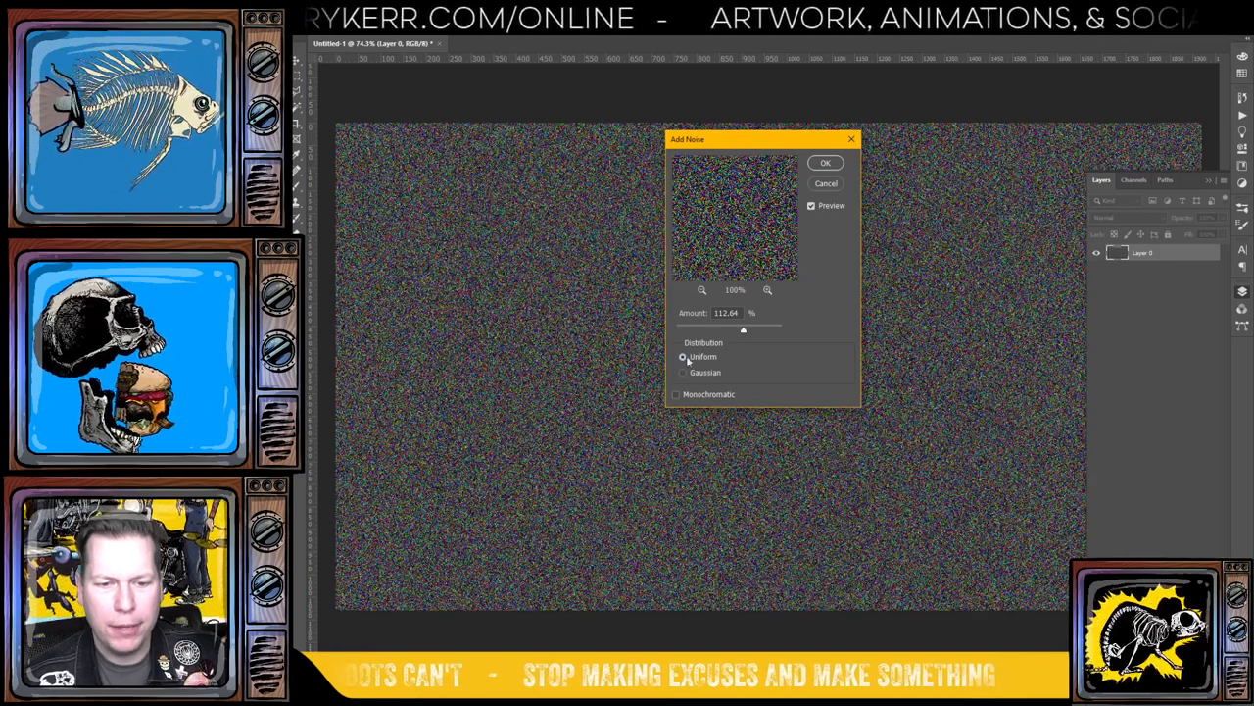
left_click(676, 393)
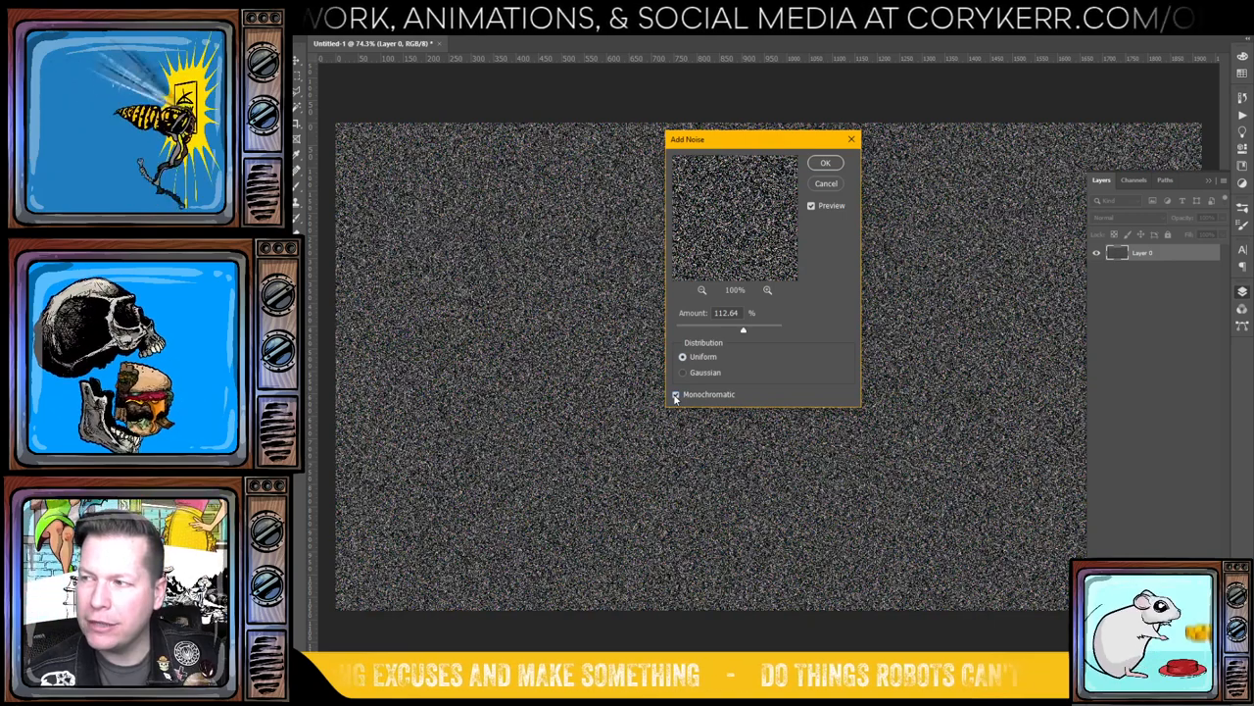
left_click(682, 394)
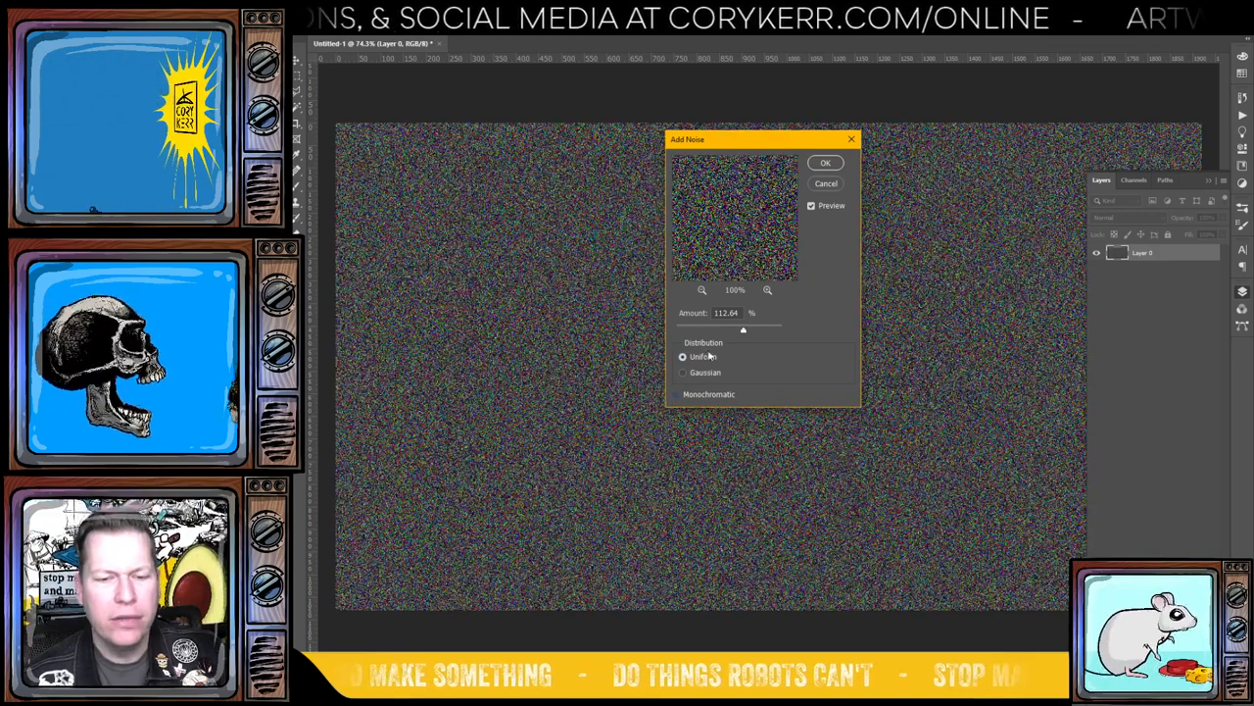
left_click(683, 373)
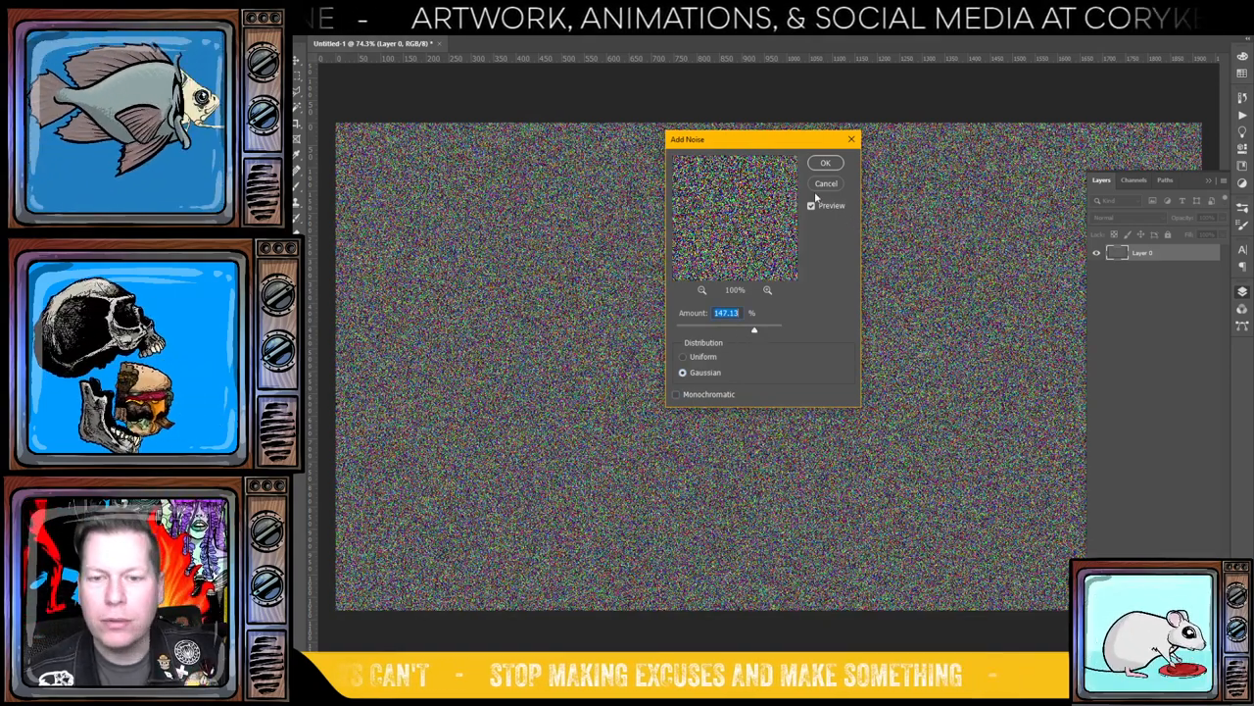
left_click(825, 162)
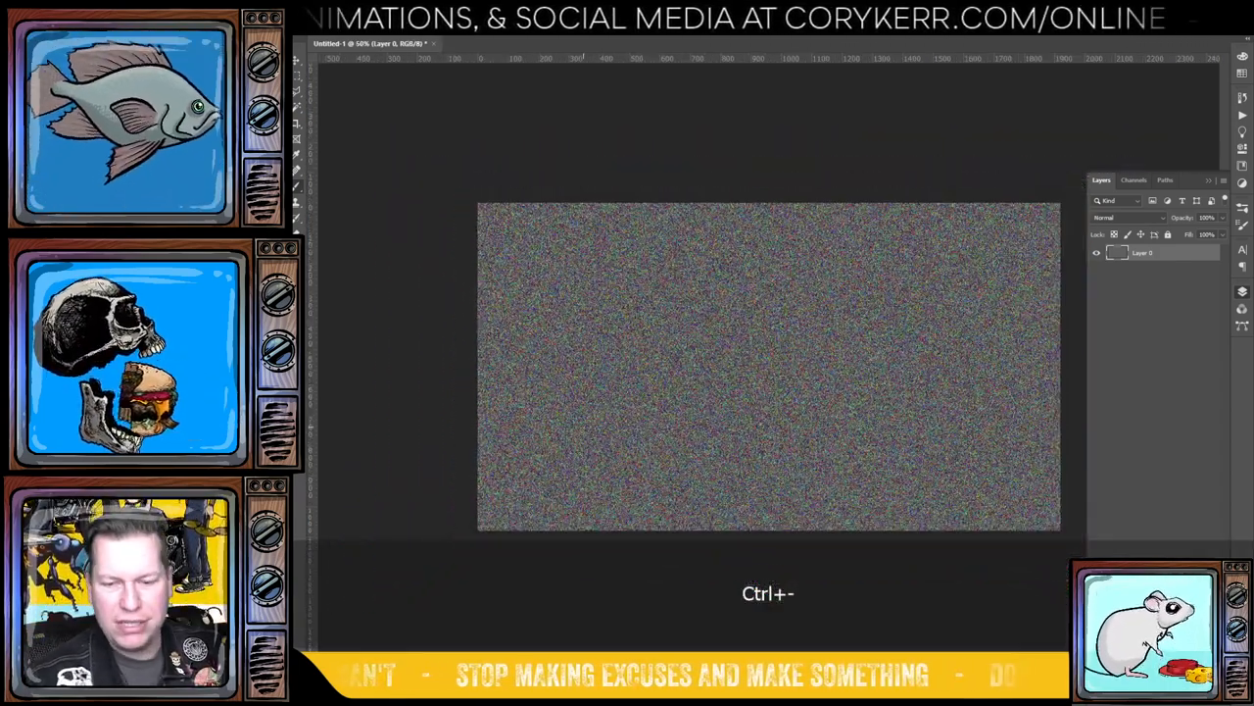
key("ctrl+t")
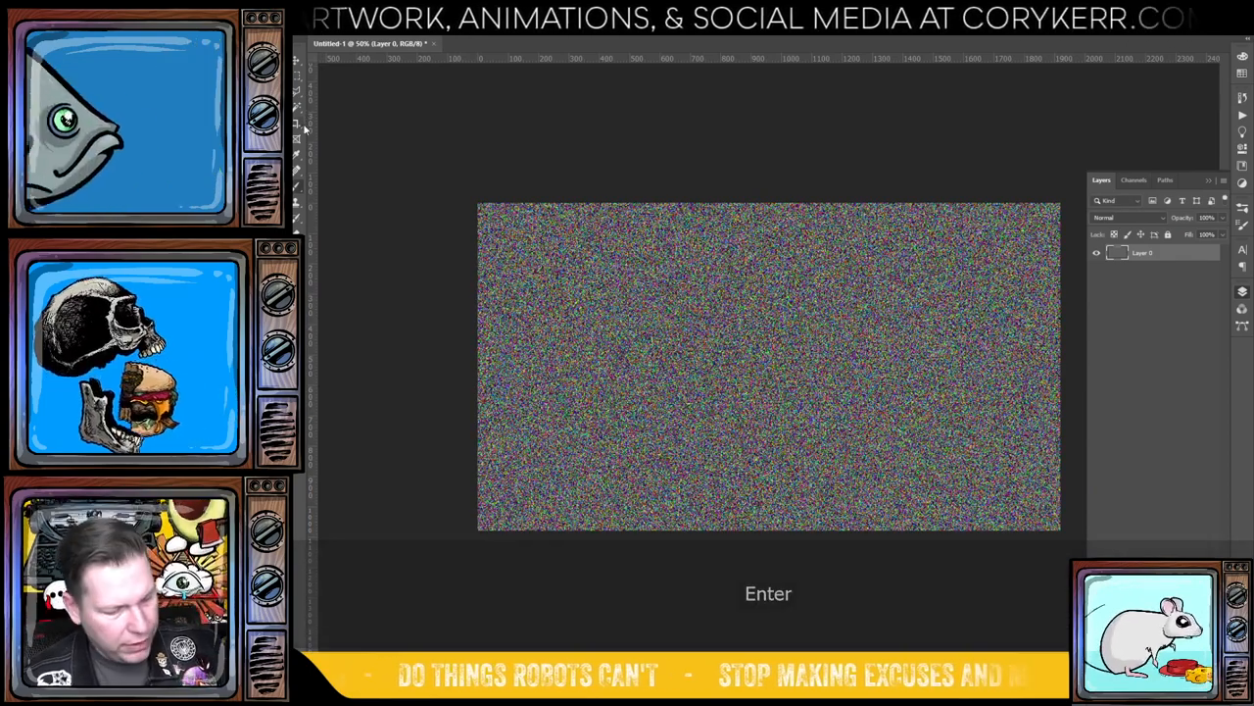
mouse_move(297, 138)
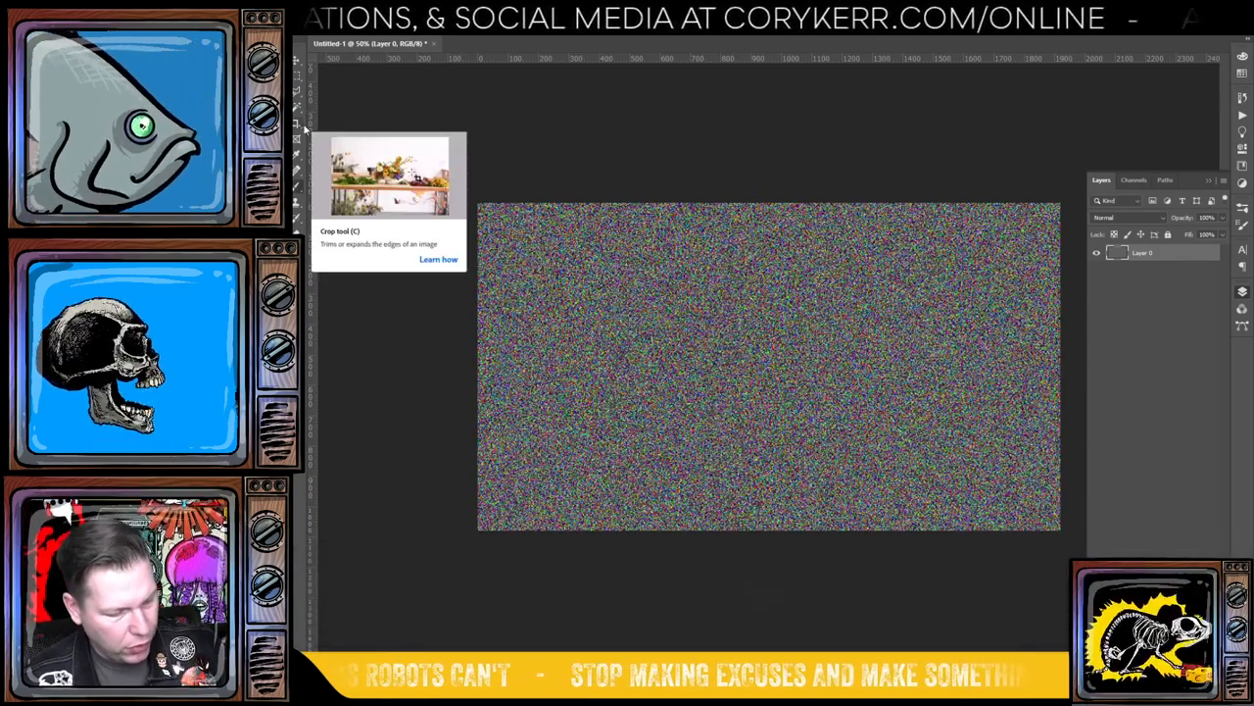
- Save the static for web as PNG-24 to the Desktop as Untitled-1.png
key("shift+ctrl+alt+s")
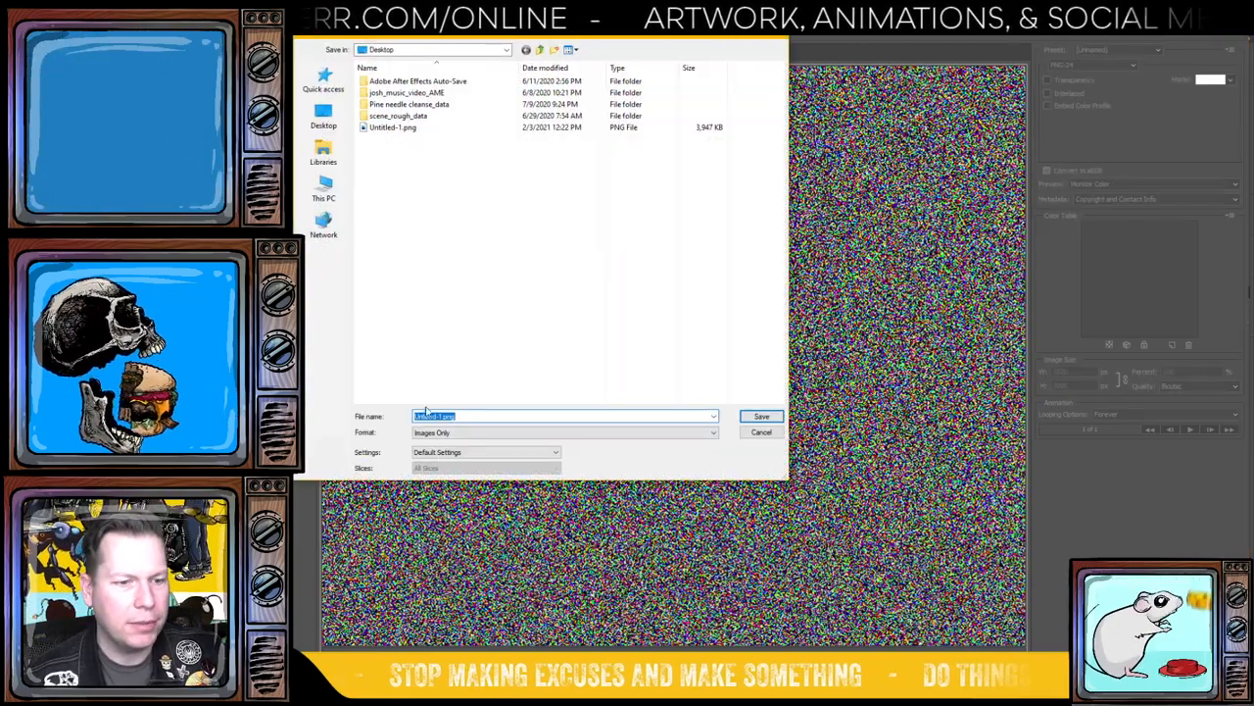
left_click(761, 415)
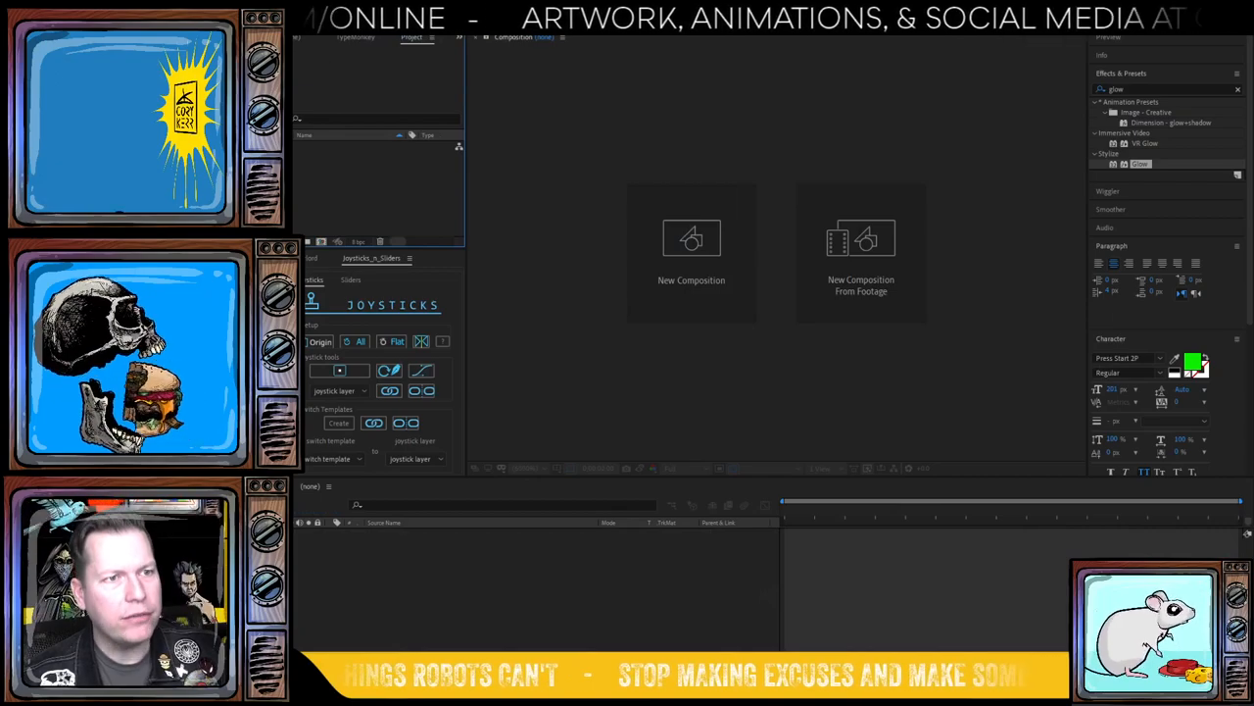
- Import Untitled-1.png from the Desktop into the After Effects project
key("ctrl+i")
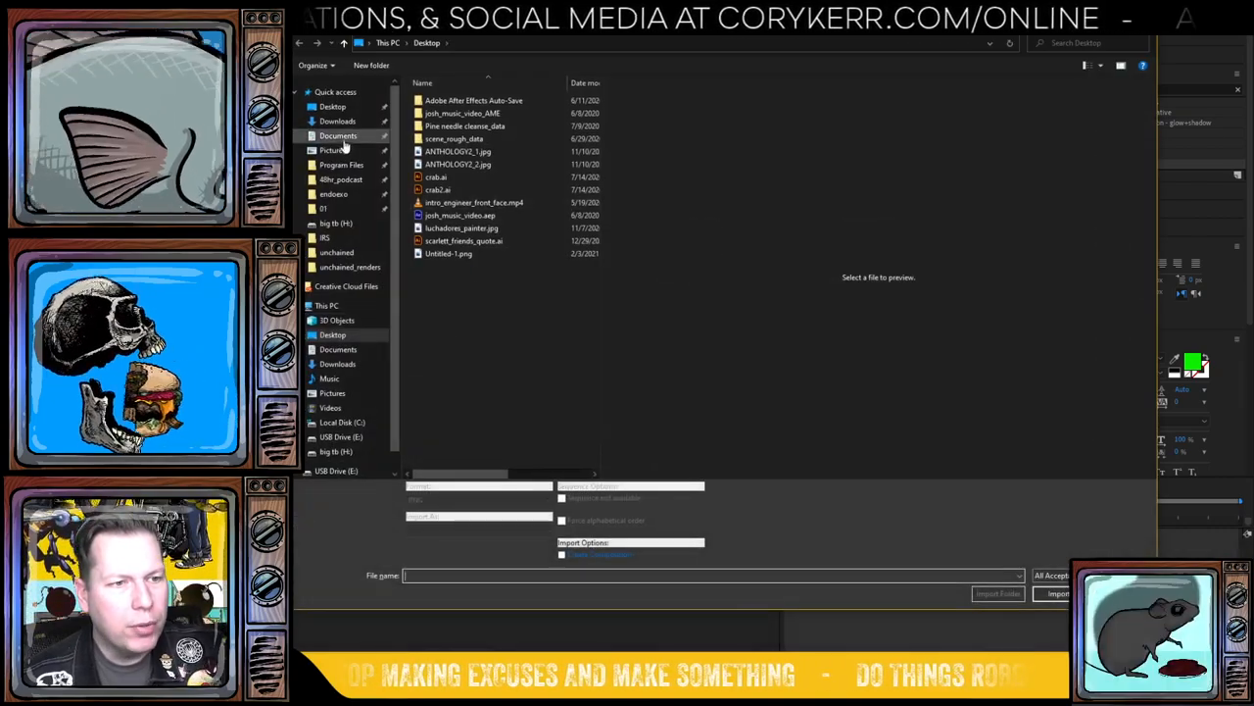
left_click(337, 121)
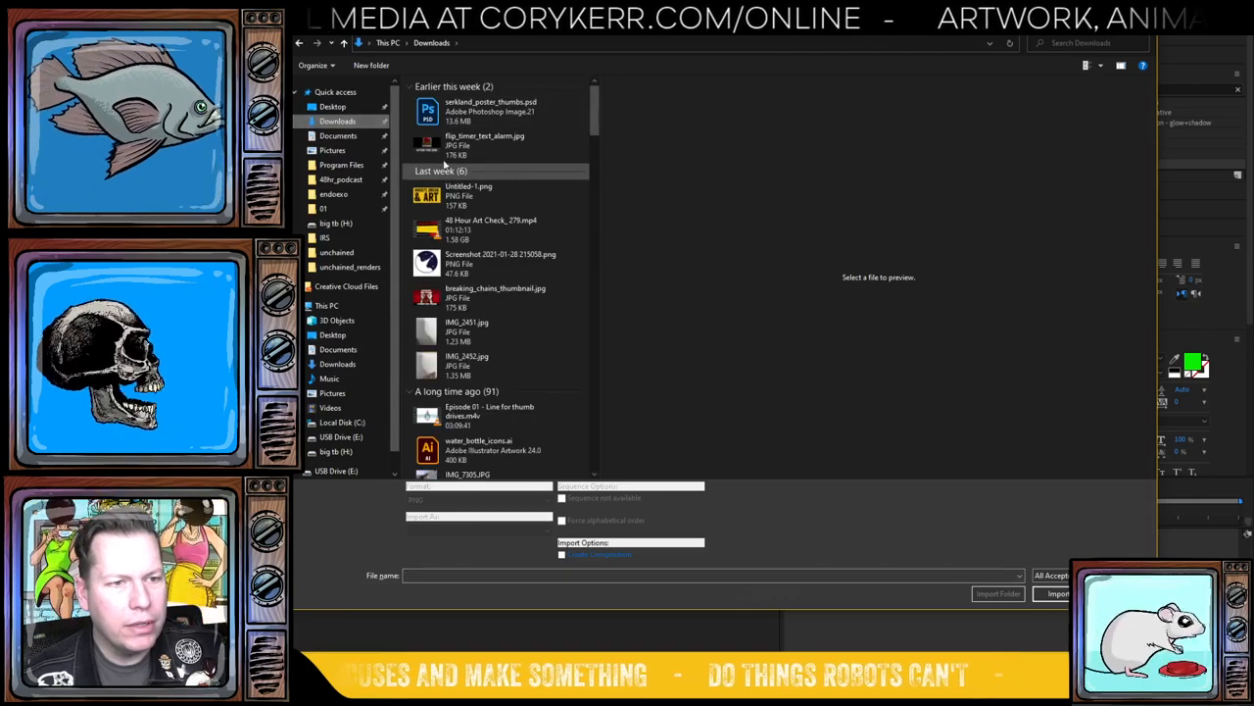
left_click(332, 106)
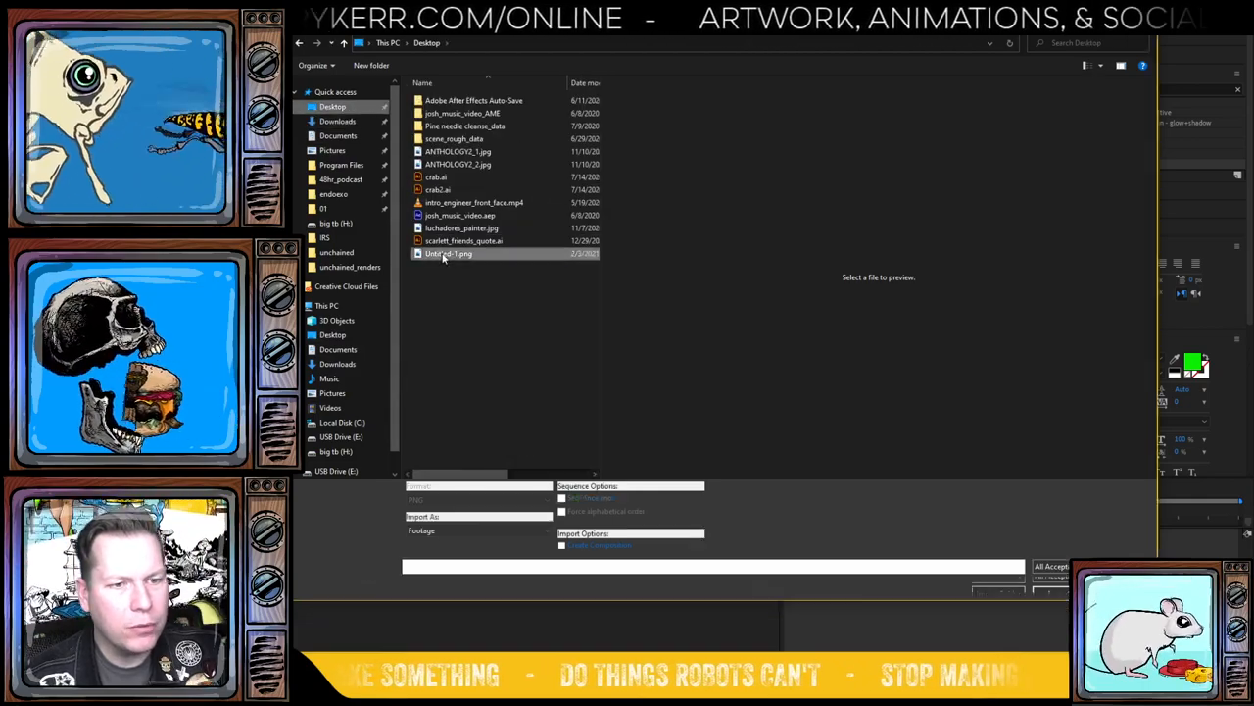
left_click(448, 253)
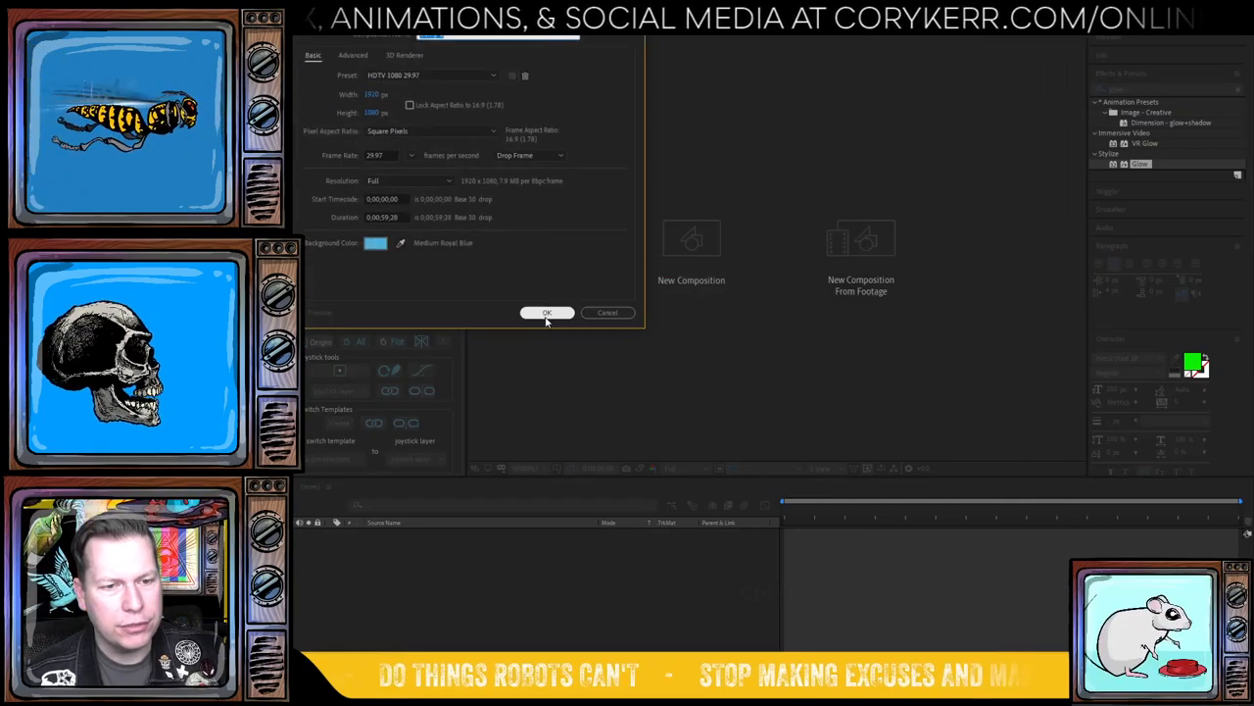
- Confirm the 1920×1080 composition and drop Untitled-1.png into Comp 1 as a layer
left_click(547, 313)
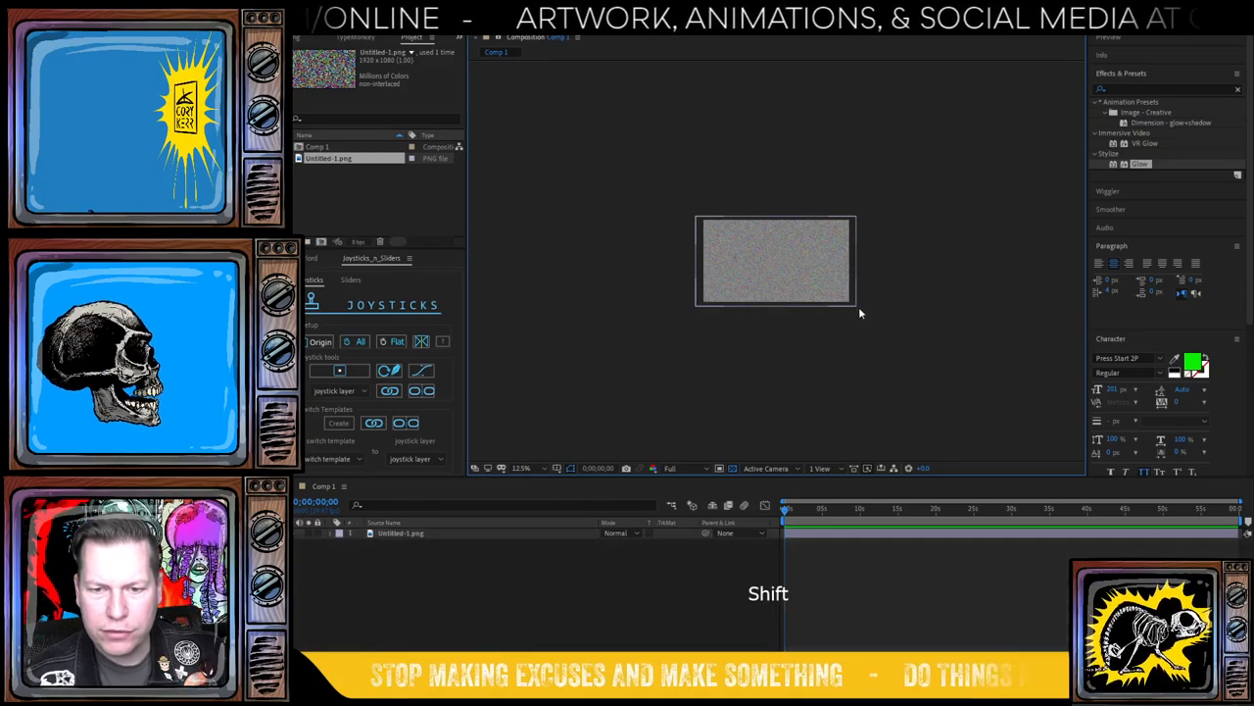
left_click(775, 260)
type("posterizeTime(6);")
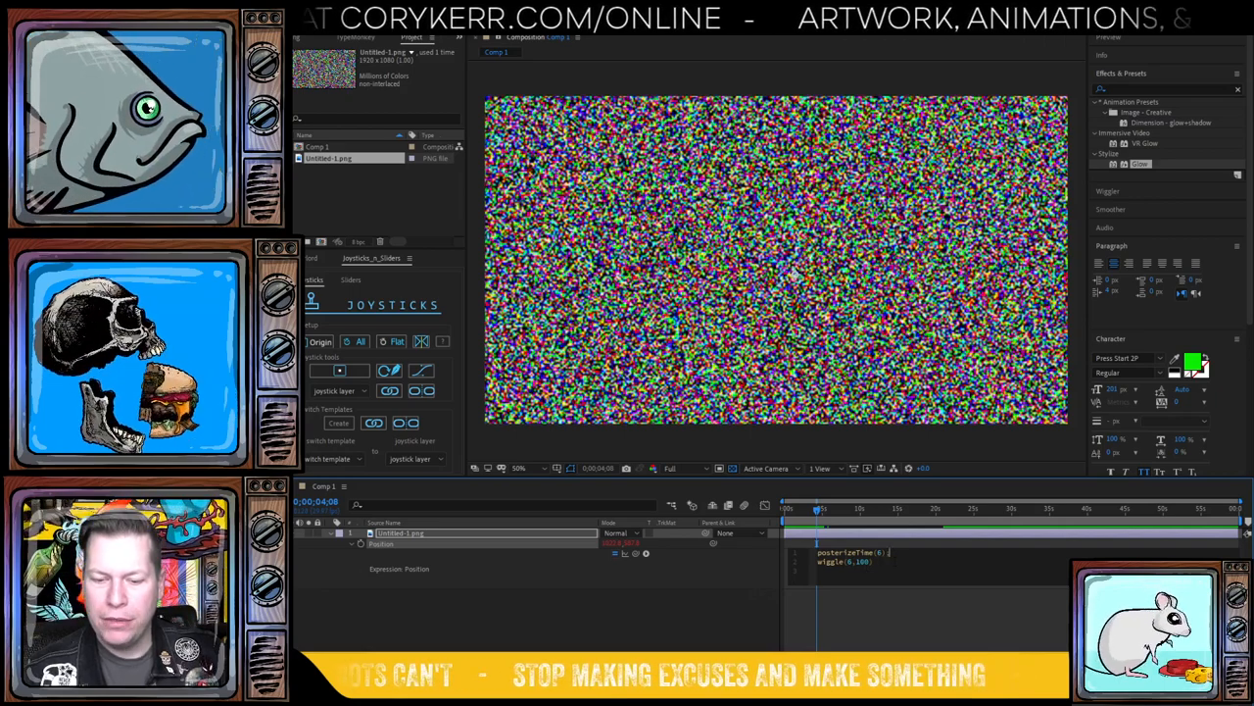
- Preview the posterizeTime(6), wiggle(6,100) static jitter, then remove the layer
key("space")
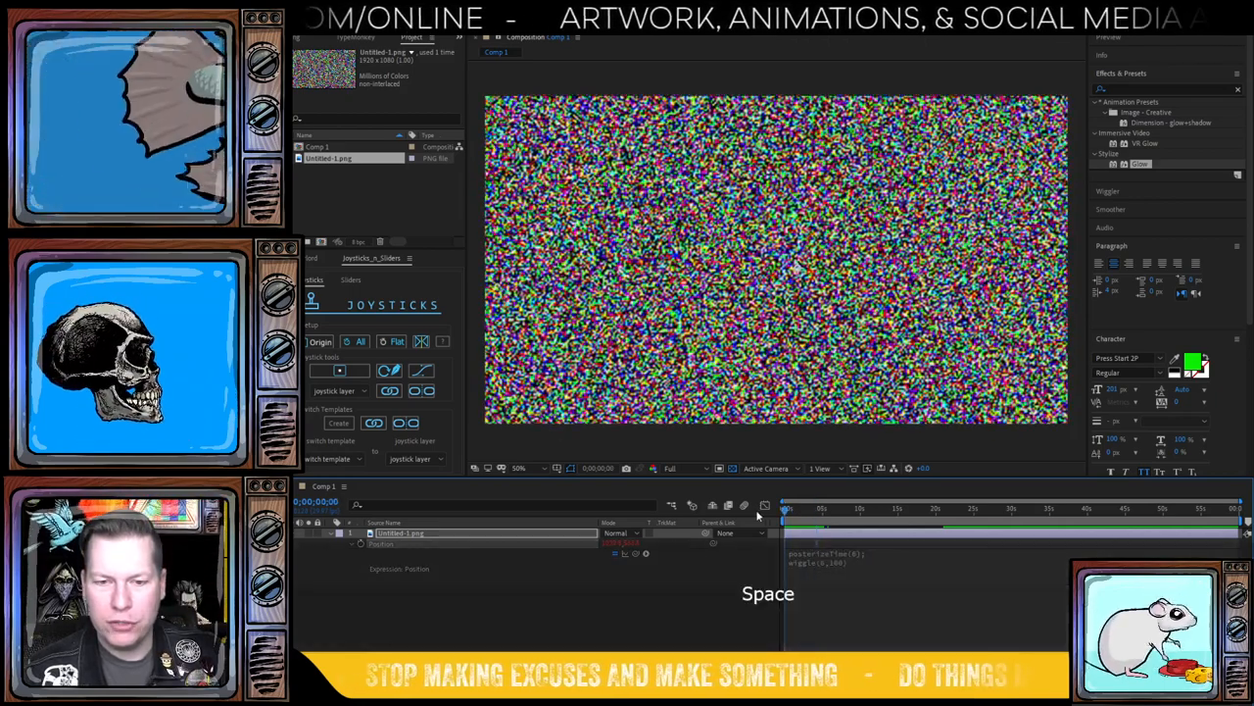
key("space")
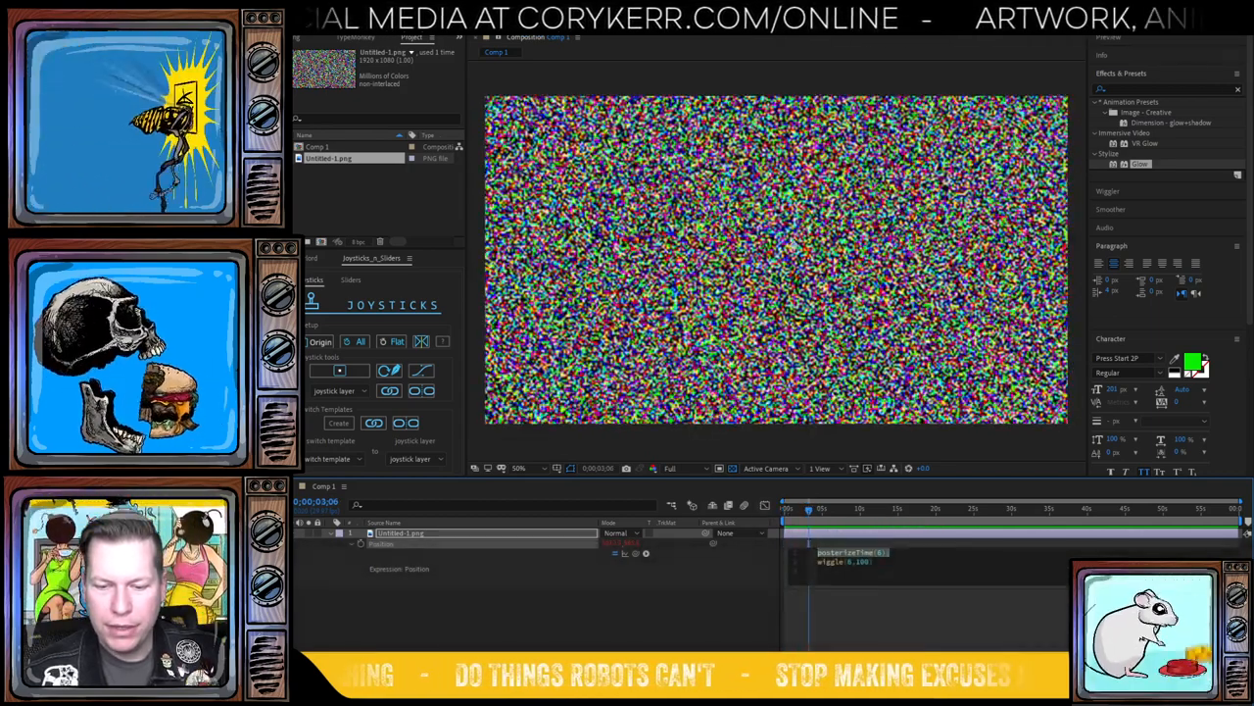
key("ctrl+x")
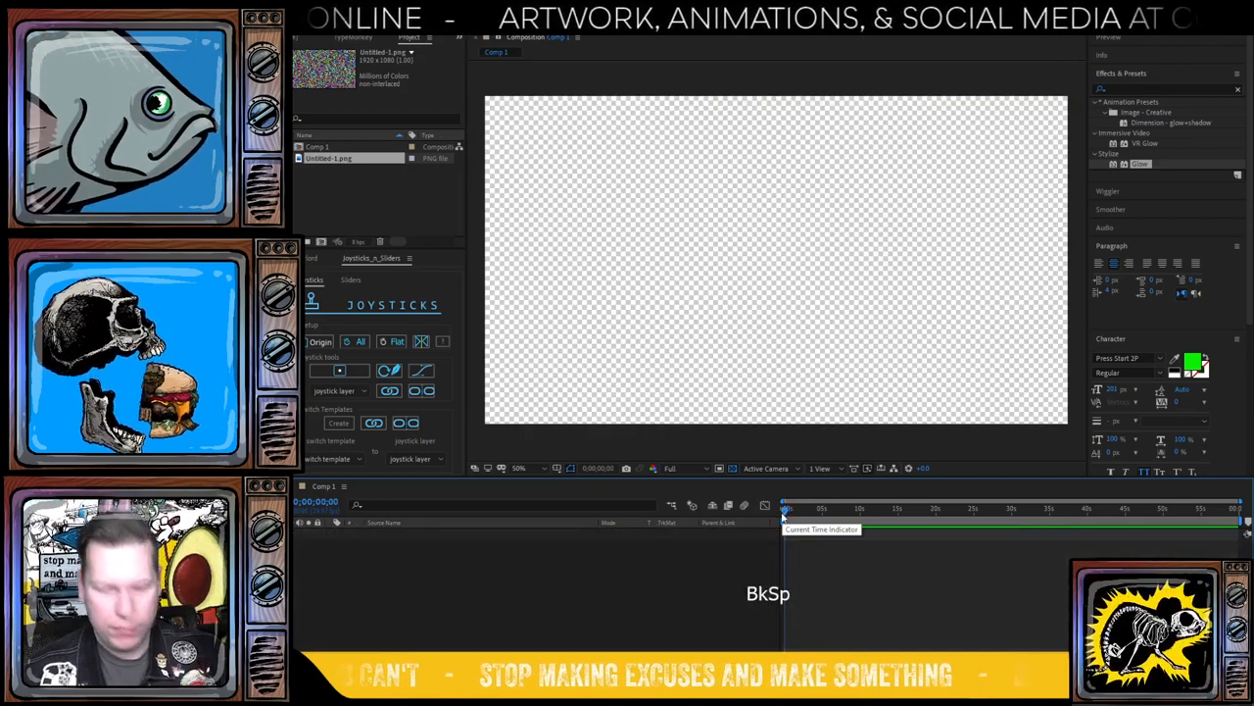
- Undo the deletion and retune the Position expression to posterizeTime(10), wiggle(10,200)
key("ctrl+z")
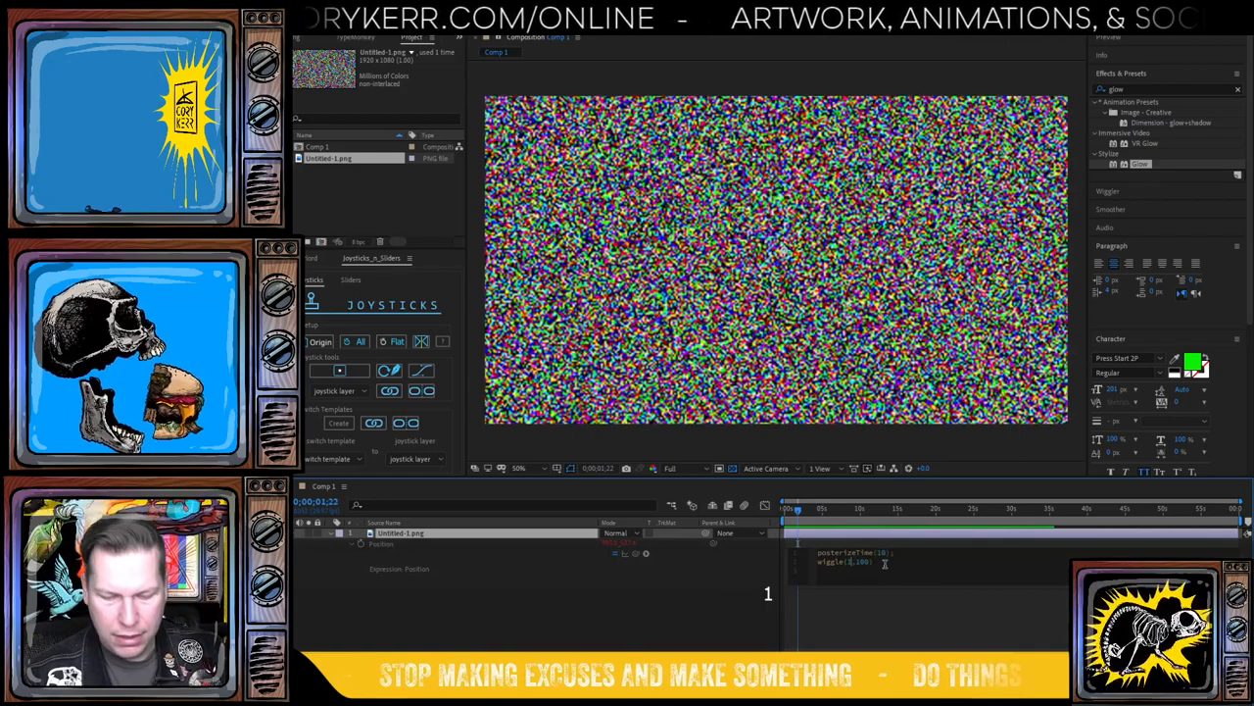
key("shift+Right")
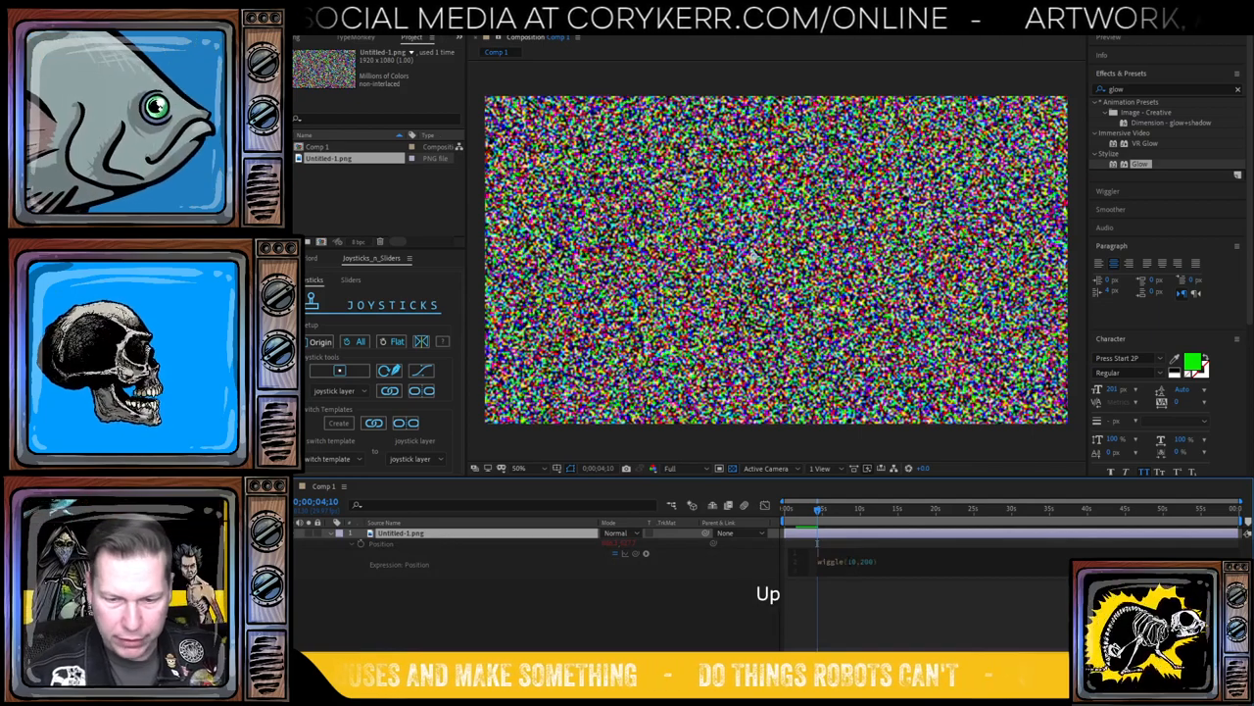
key("ctrl+v")
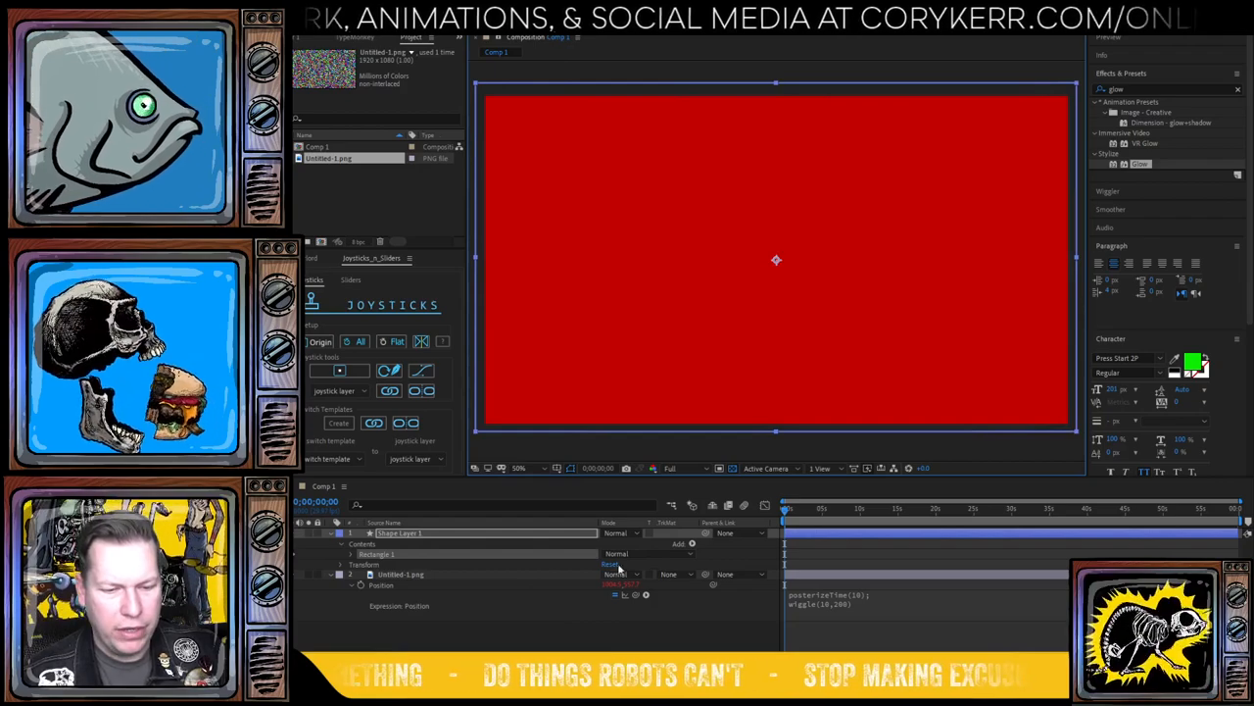
- Set the red rectangle layer's blend mode to Multiply, tinting the static red
left_click(626, 532)
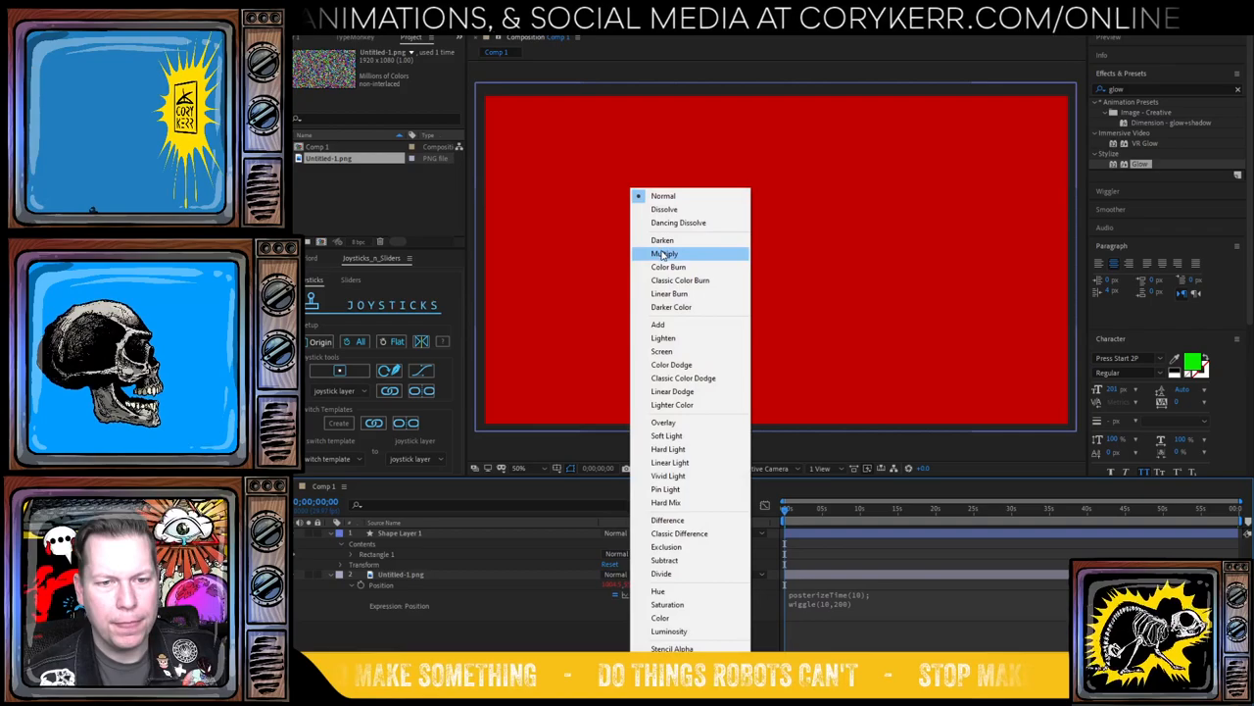
left_click(669, 267)
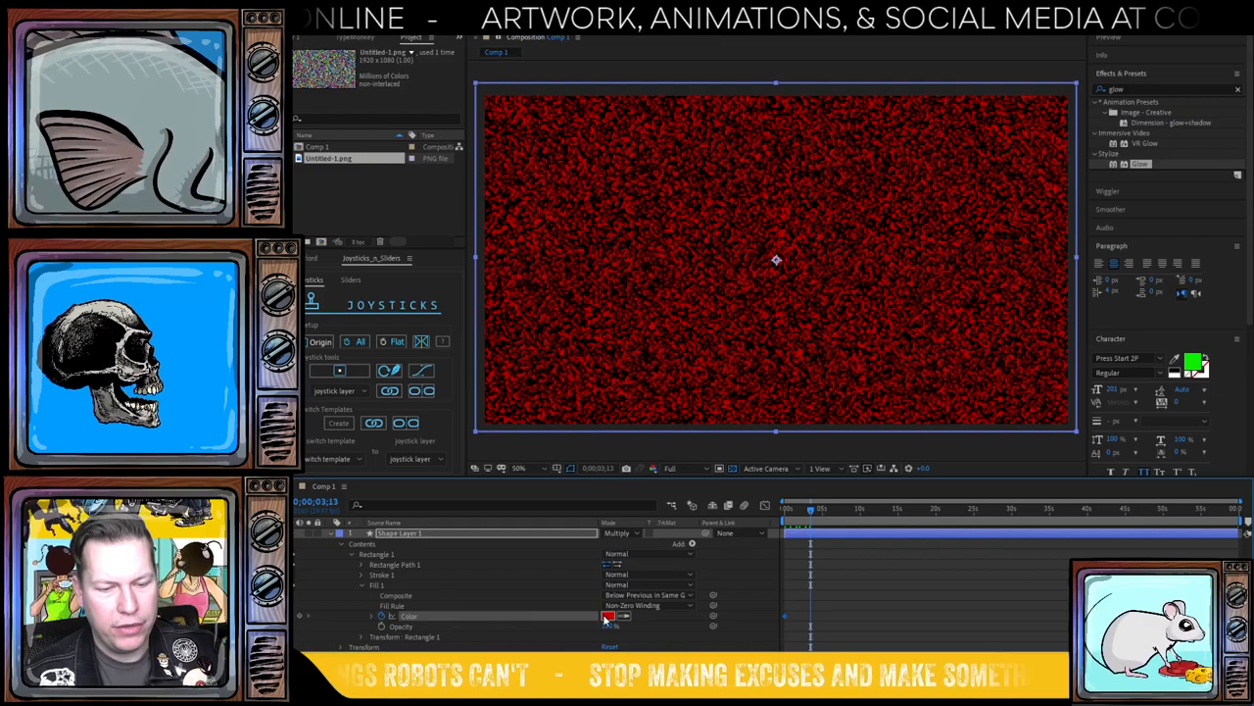
- Keyframe the rectangle's fill colour so the static's tint shifts between colours over time
left_click(606, 616)
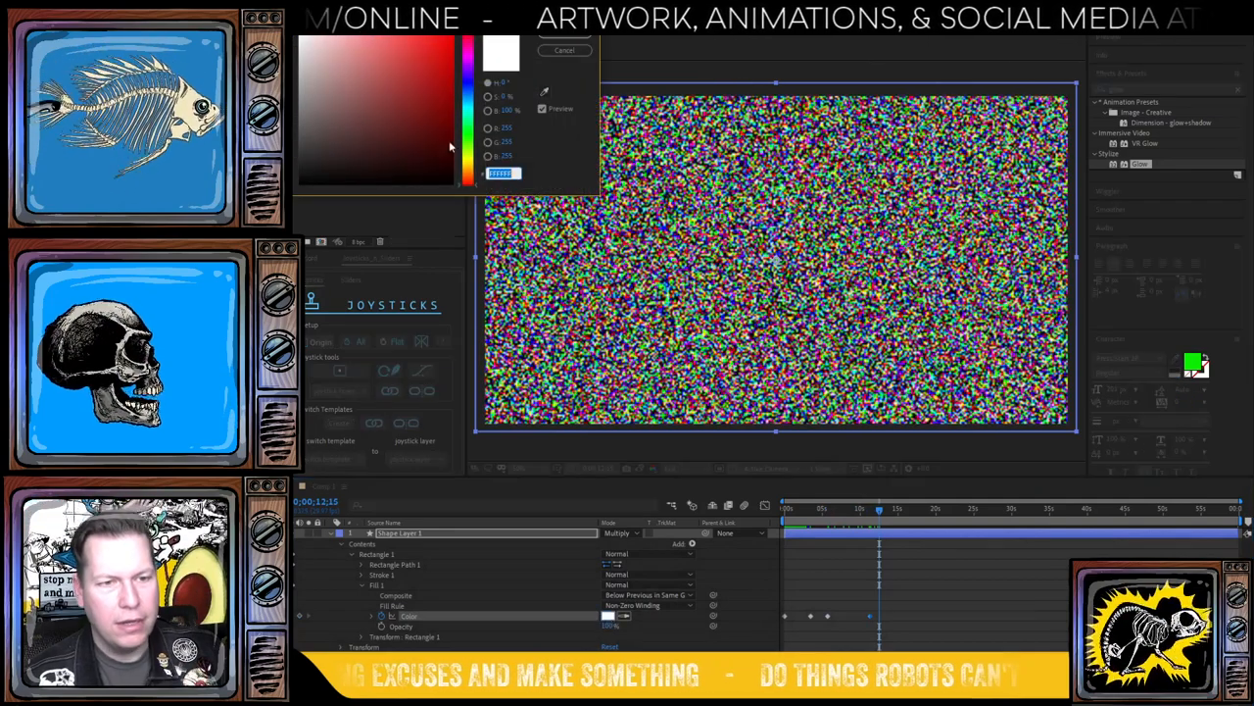
left_click(355, 112)
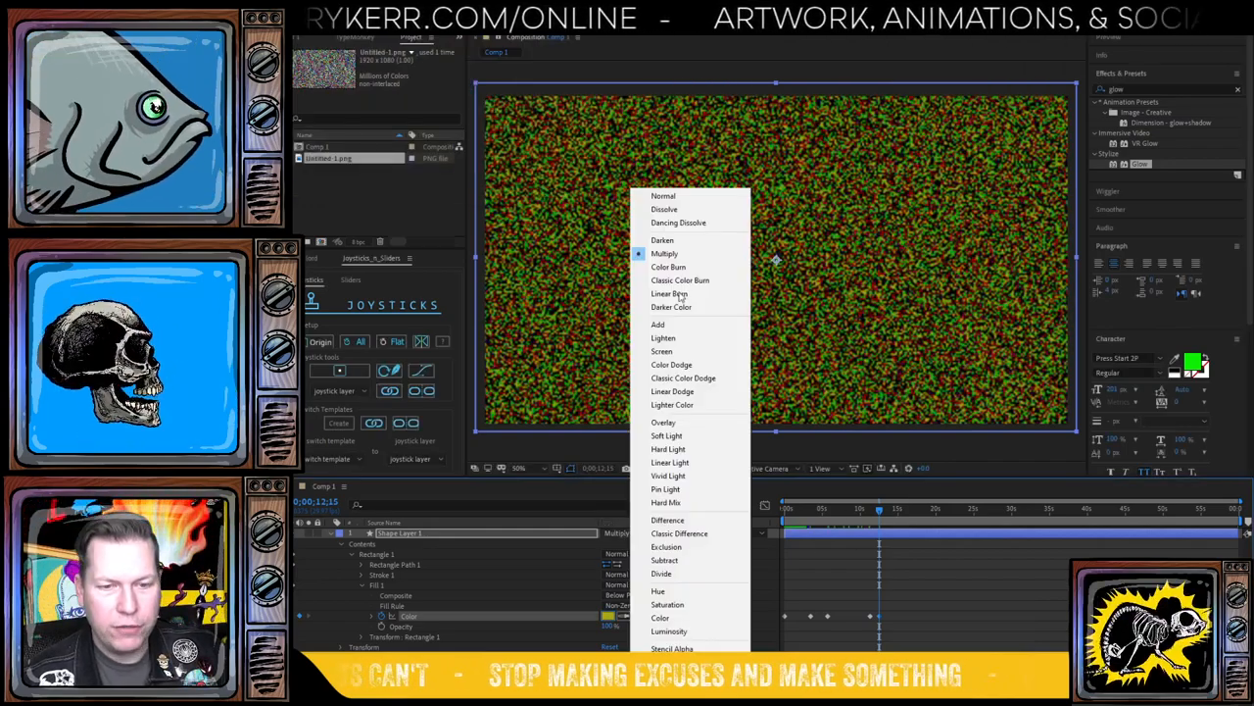
- Switch the colour layer's blend, add 'CORY KERR' text with posterizeTime(6); wiggle(6,75), and preview
left_click(661, 351)
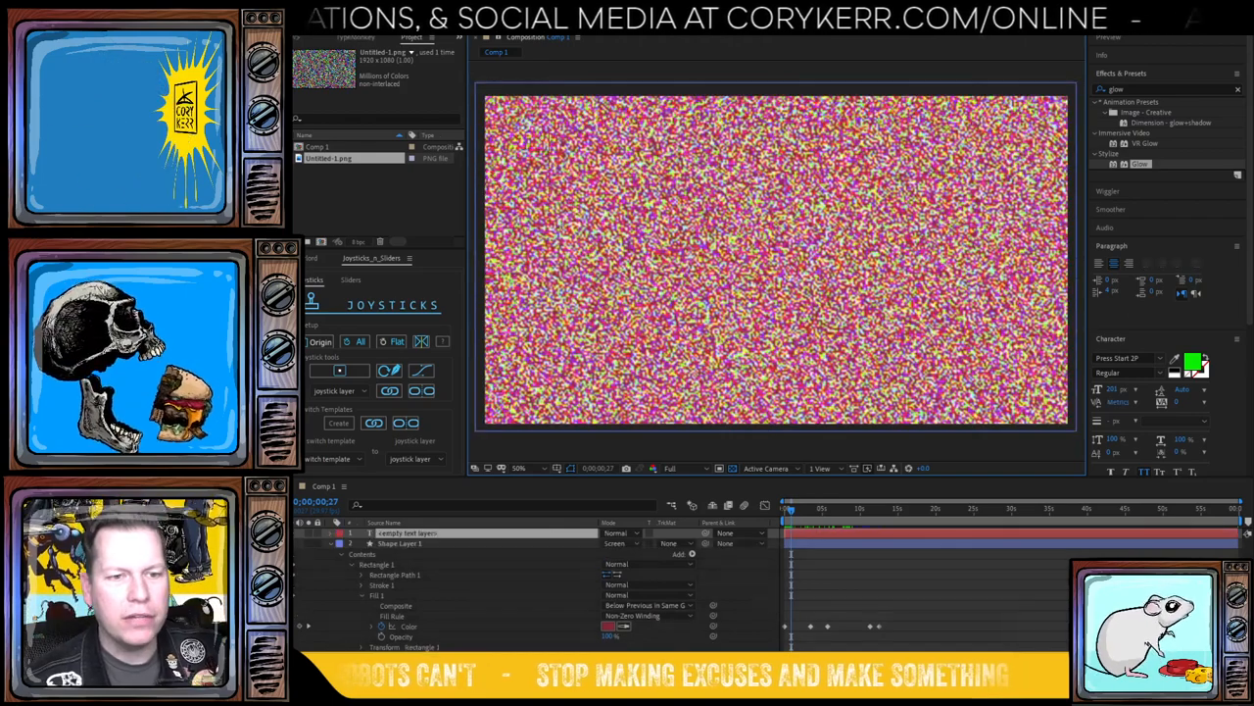
type("CORY")
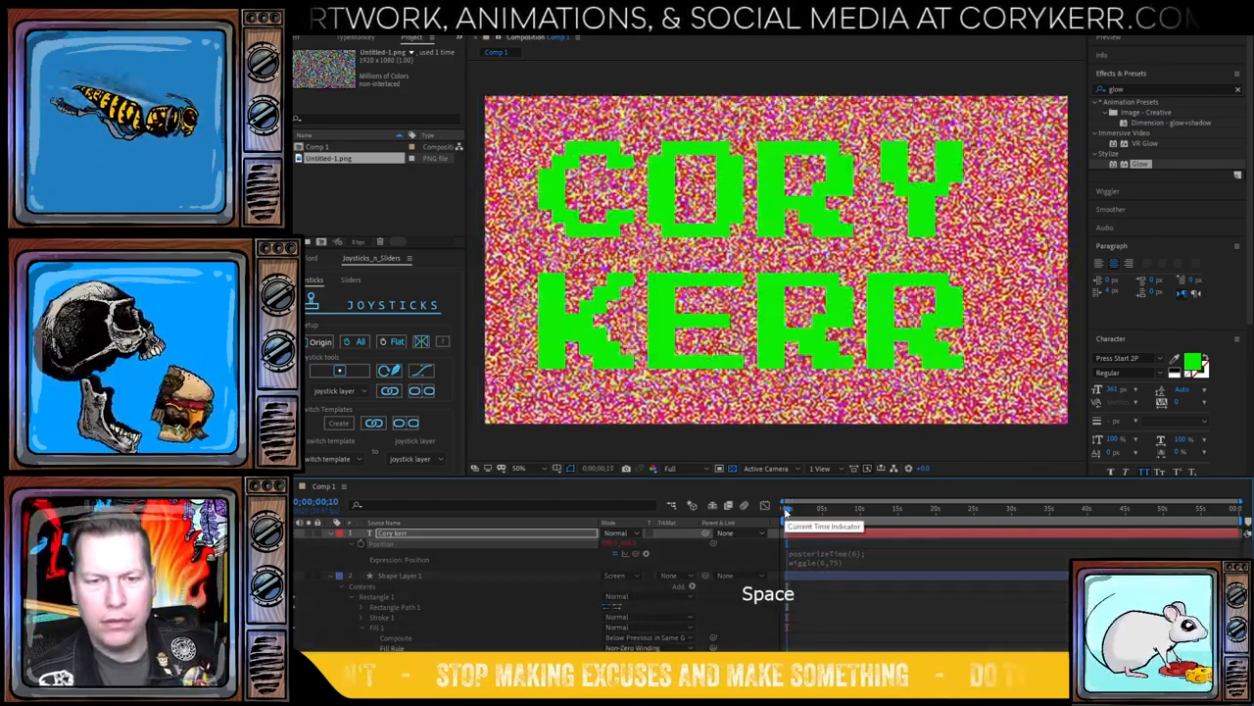
key("space")
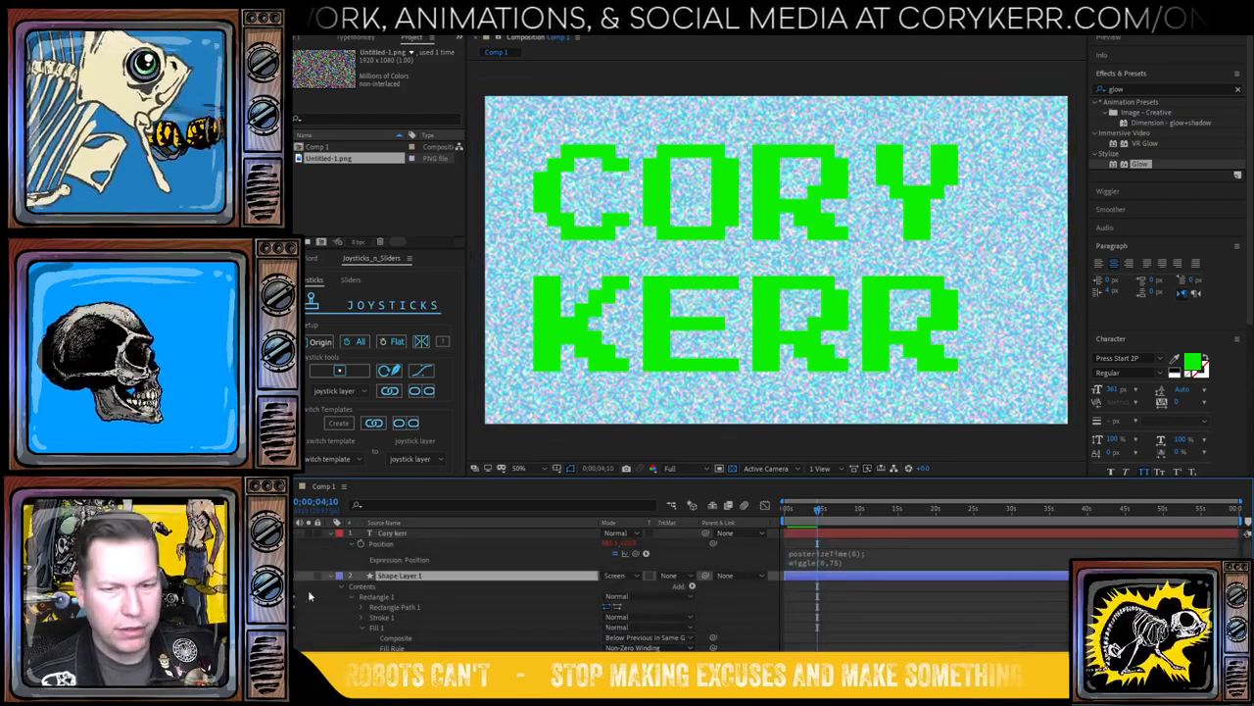
key("space")
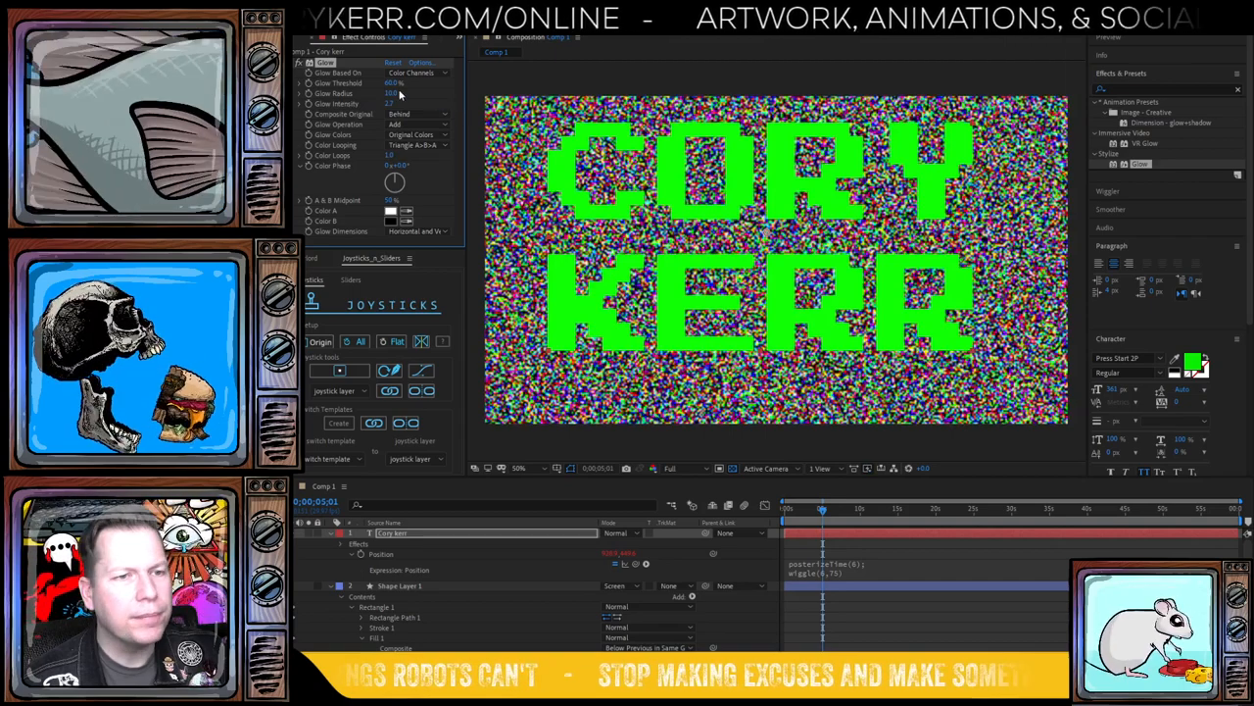
- Set the text Glow's Color A to red for the A & B glow colours
left_click(390, 211)
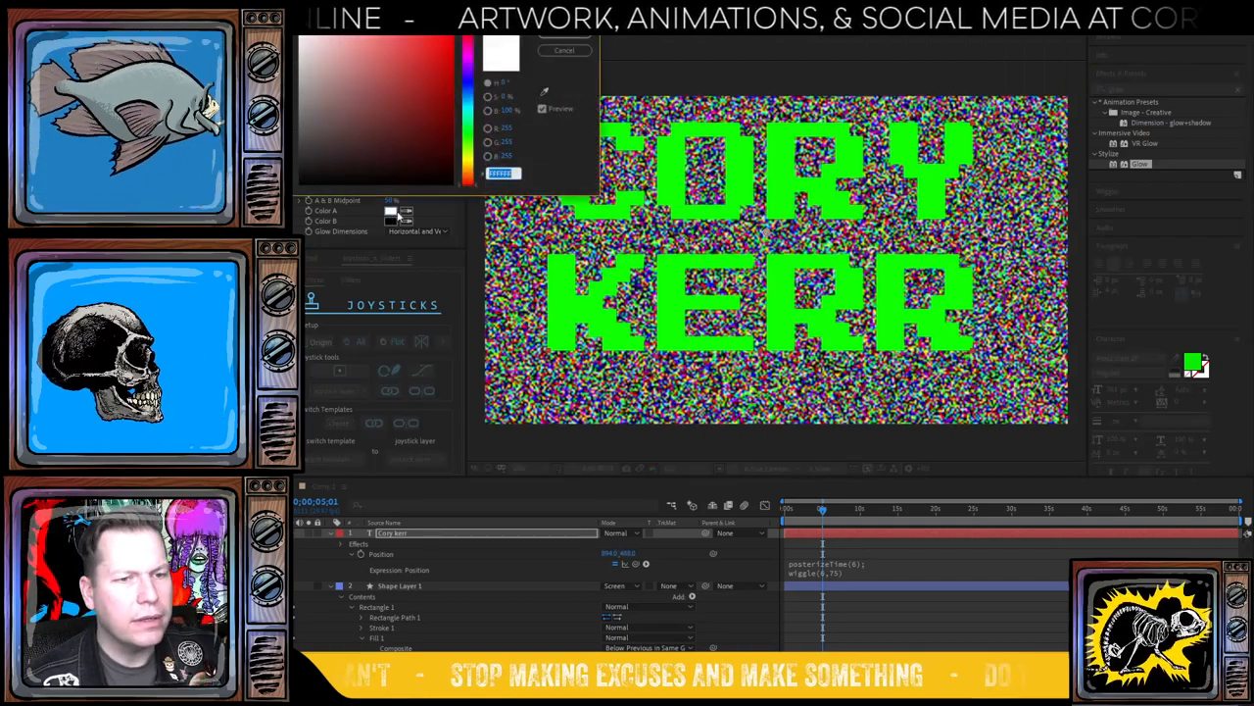
left_click(564, 50)
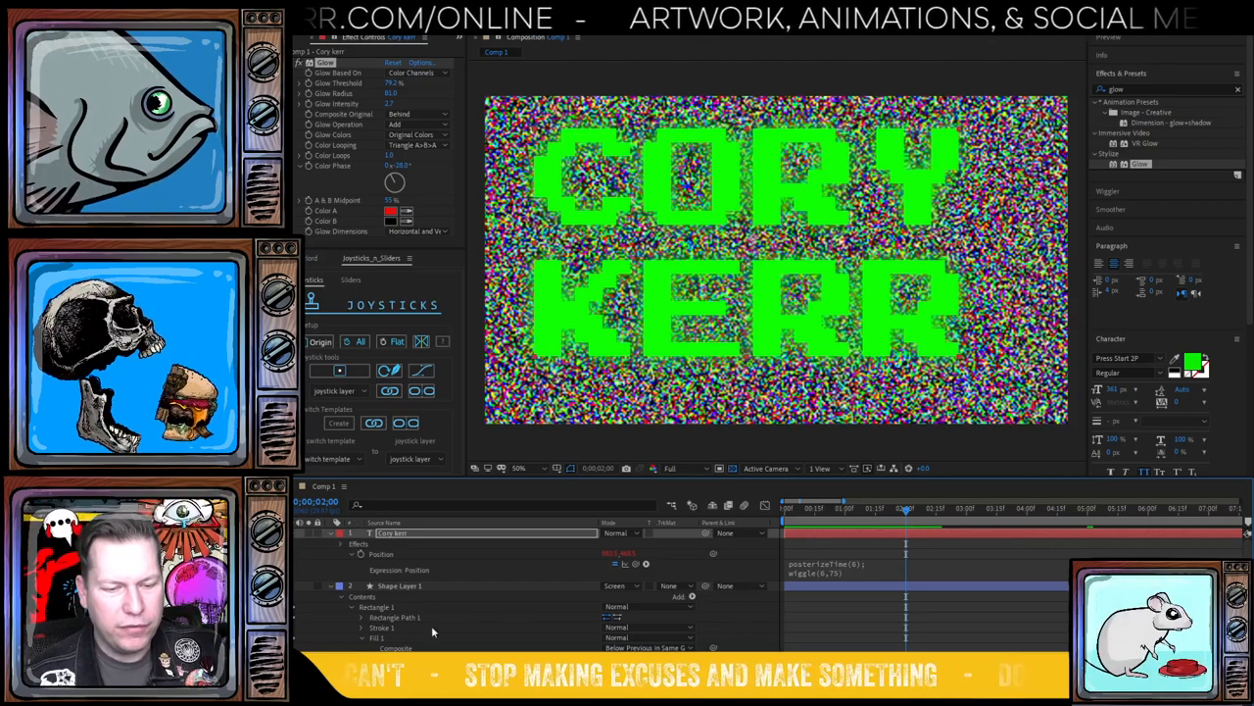
- Set Glow Color A to red with Threshold 79.2%, Radius 81, Color Phase 28°, Midpoint 55%
left_click(618, 585)
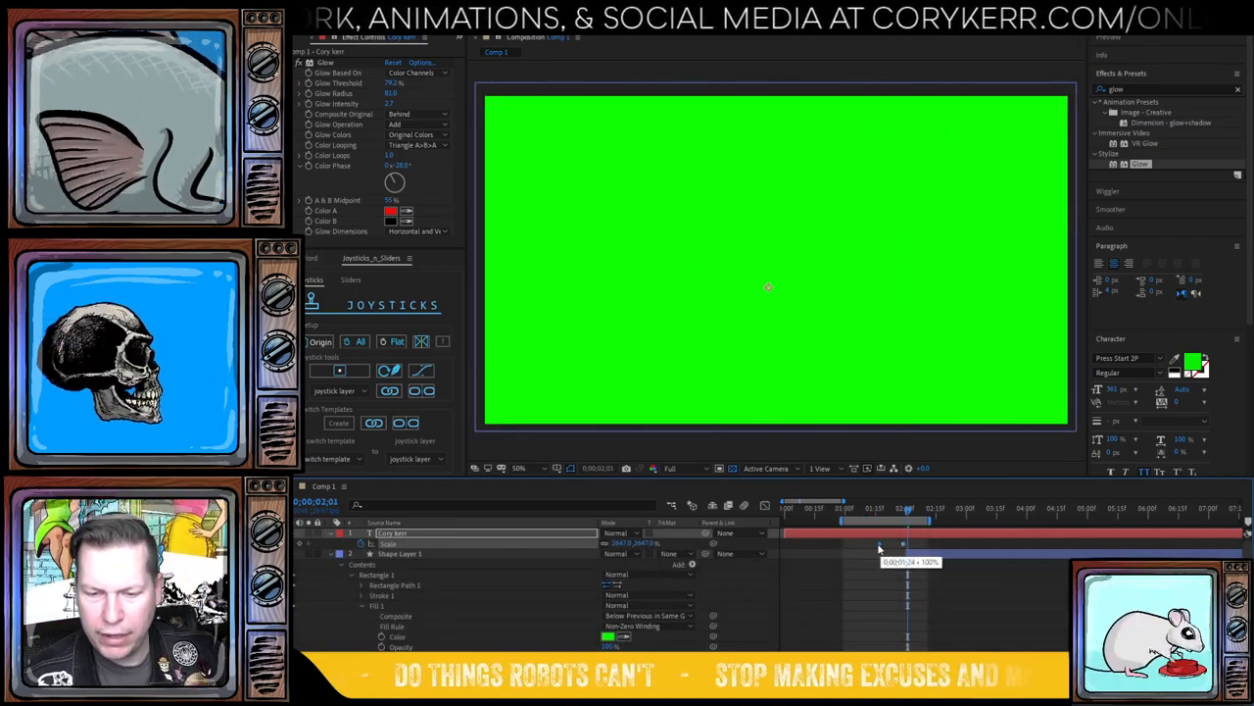
- Preview the CORY KERR text scaling from 100% to 2647% until green fills the frame
key("space")
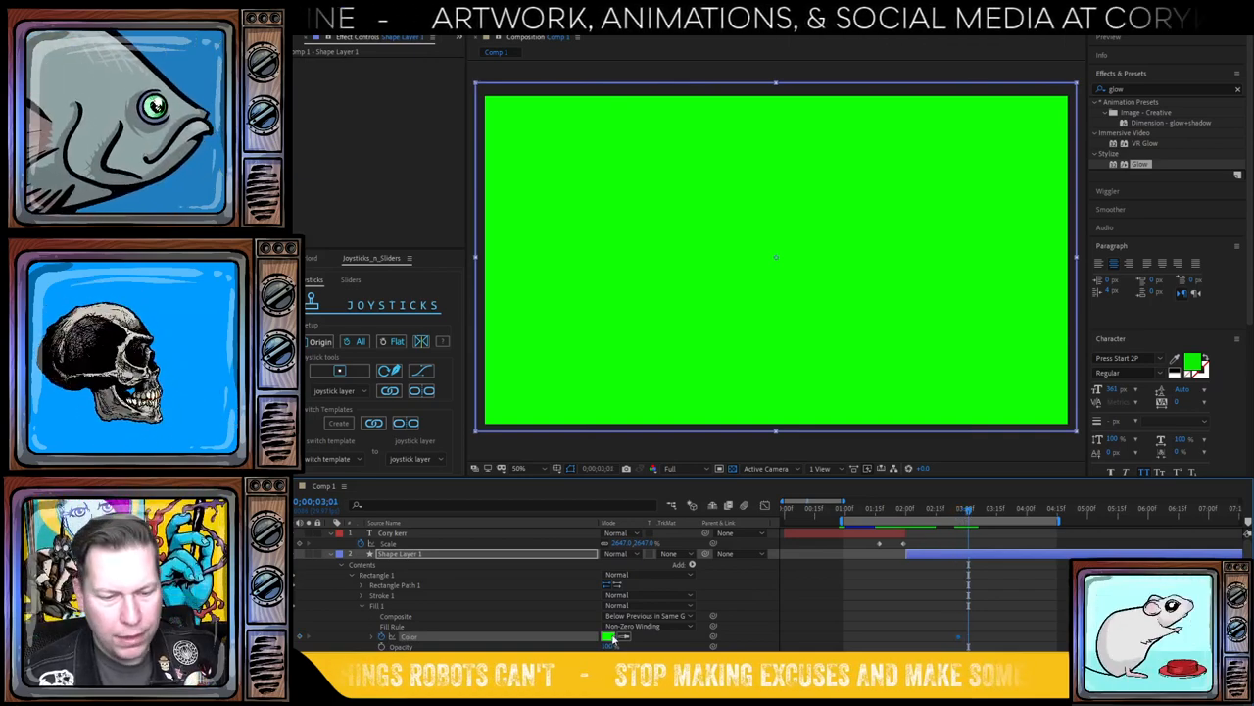
- Keyframe the Rectangle 1 fill colour on Shape Layer 1 and preview the change
left_click(607, 637)
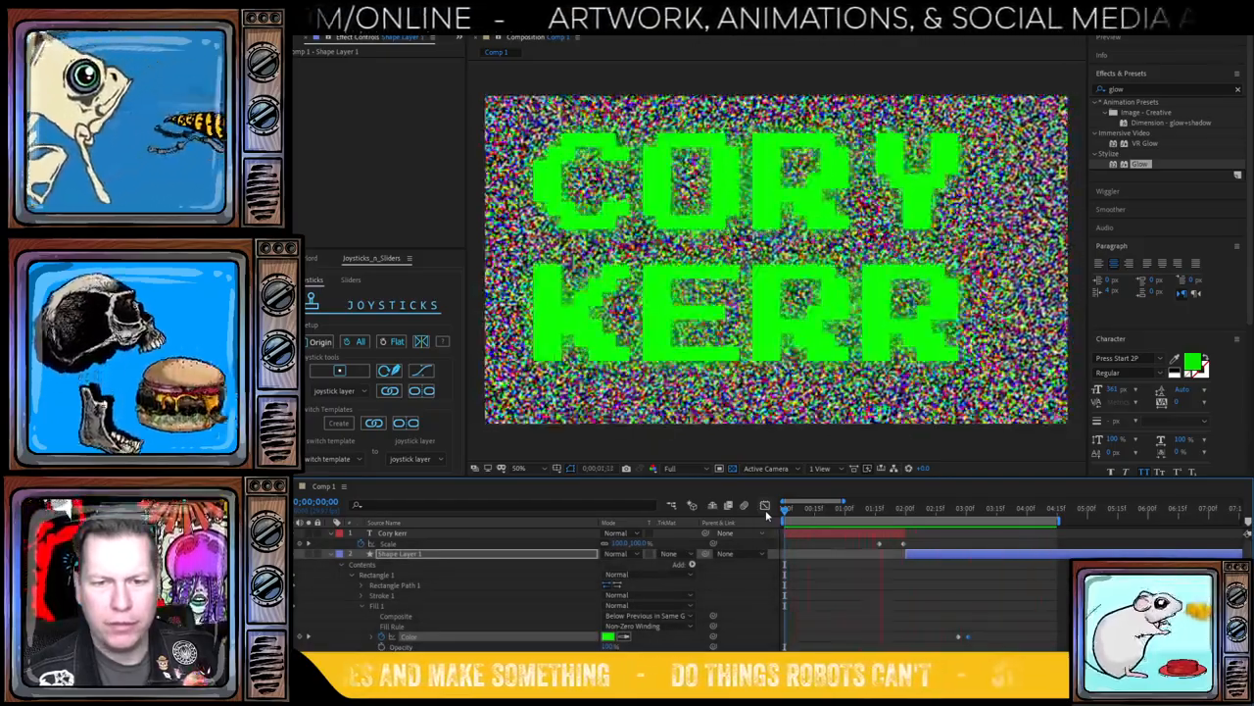
key("space")
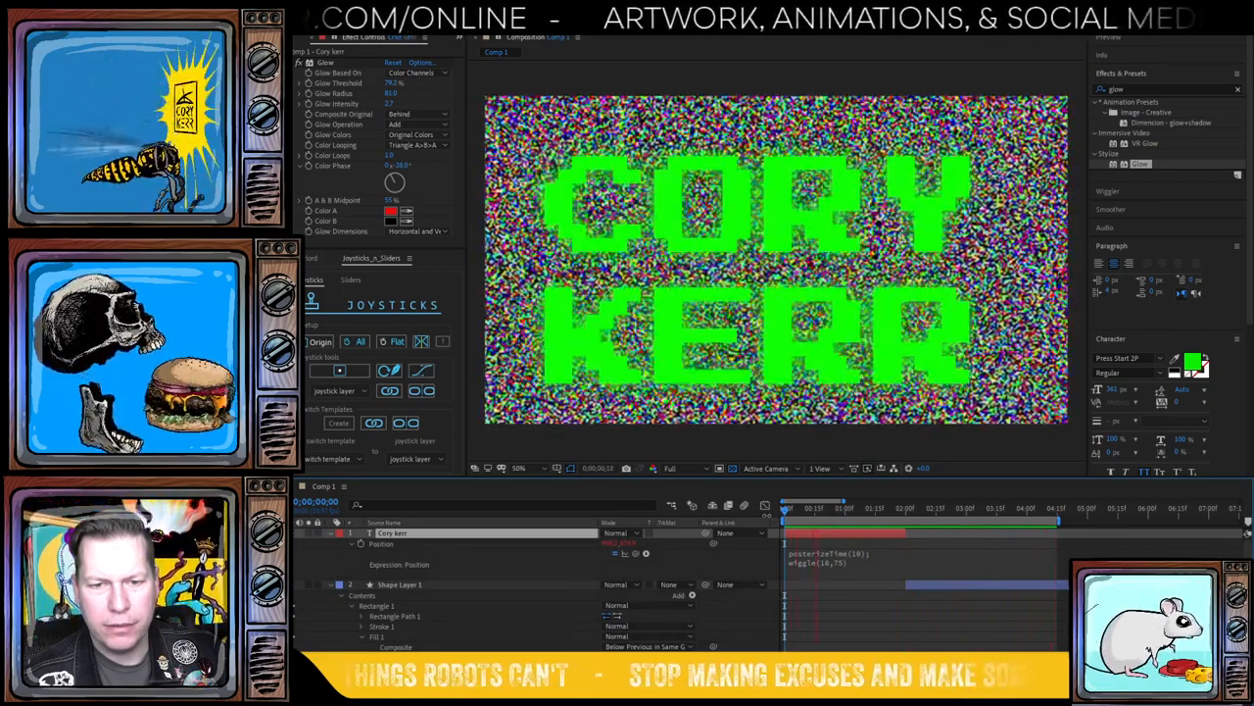
- Preview the posterizeTime(10), wiggle(10,25) jitter and the full zoom into green
key("space")
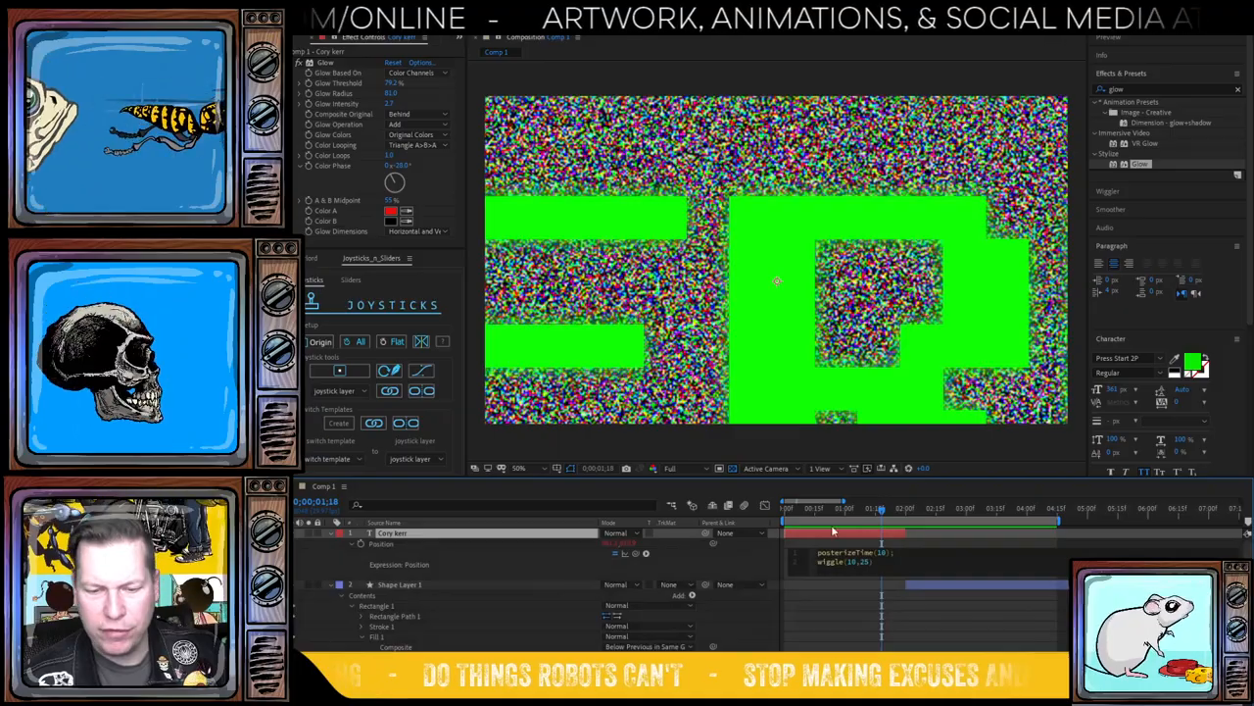
key("space")
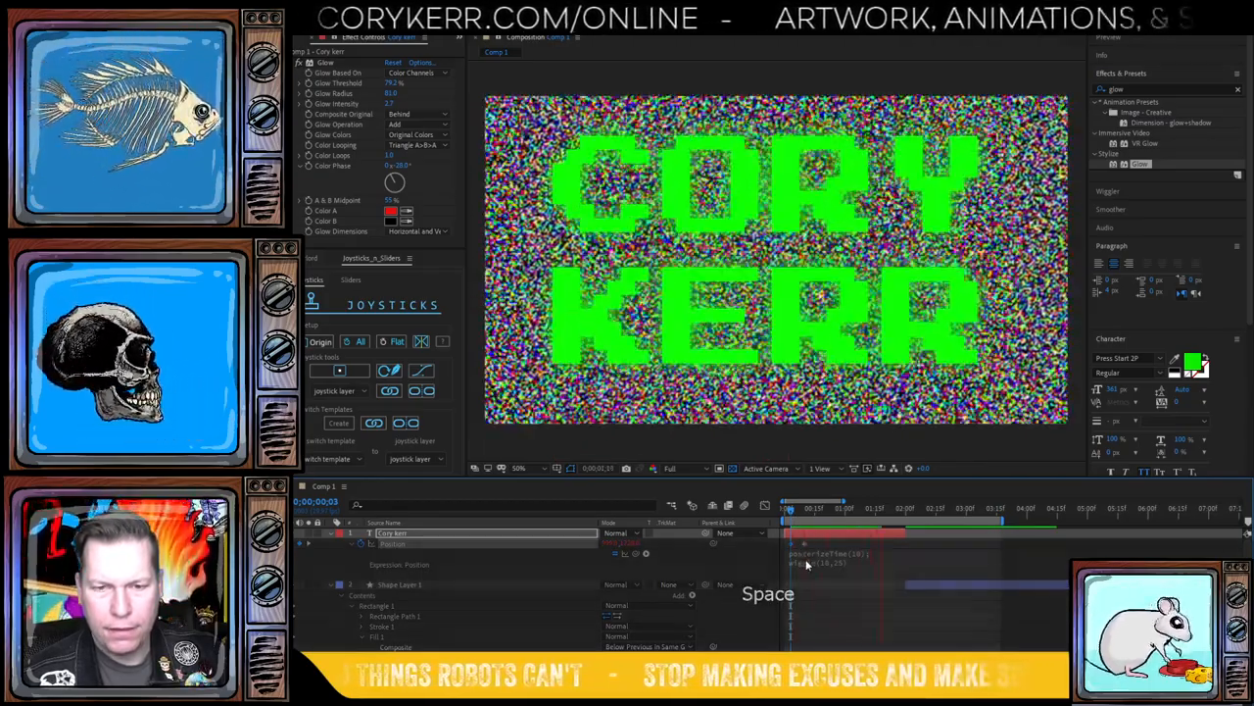
key("space")
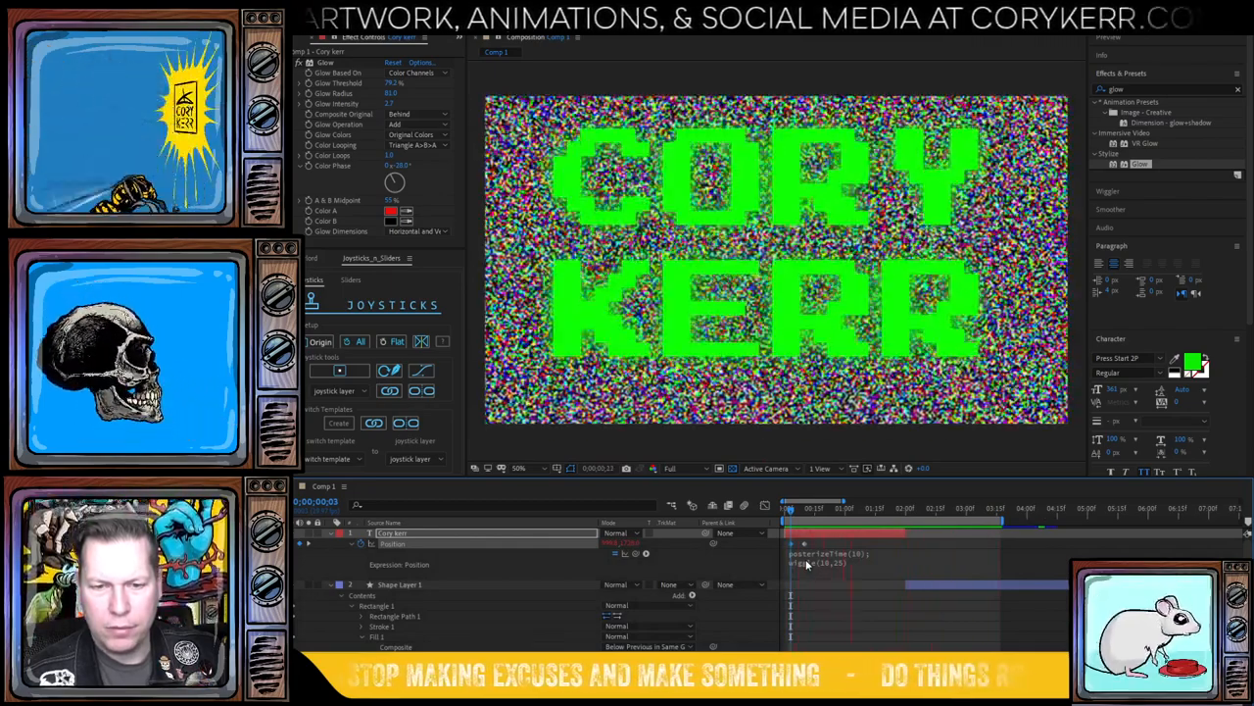
key("space")
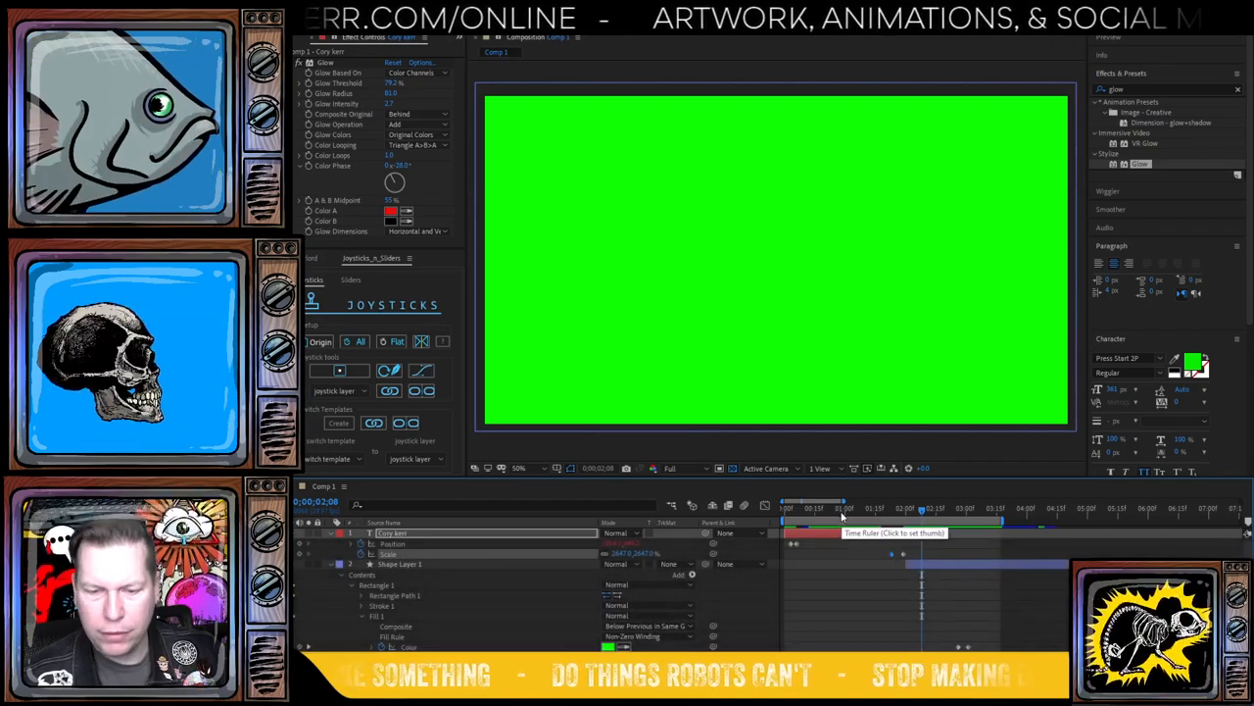
key("space")
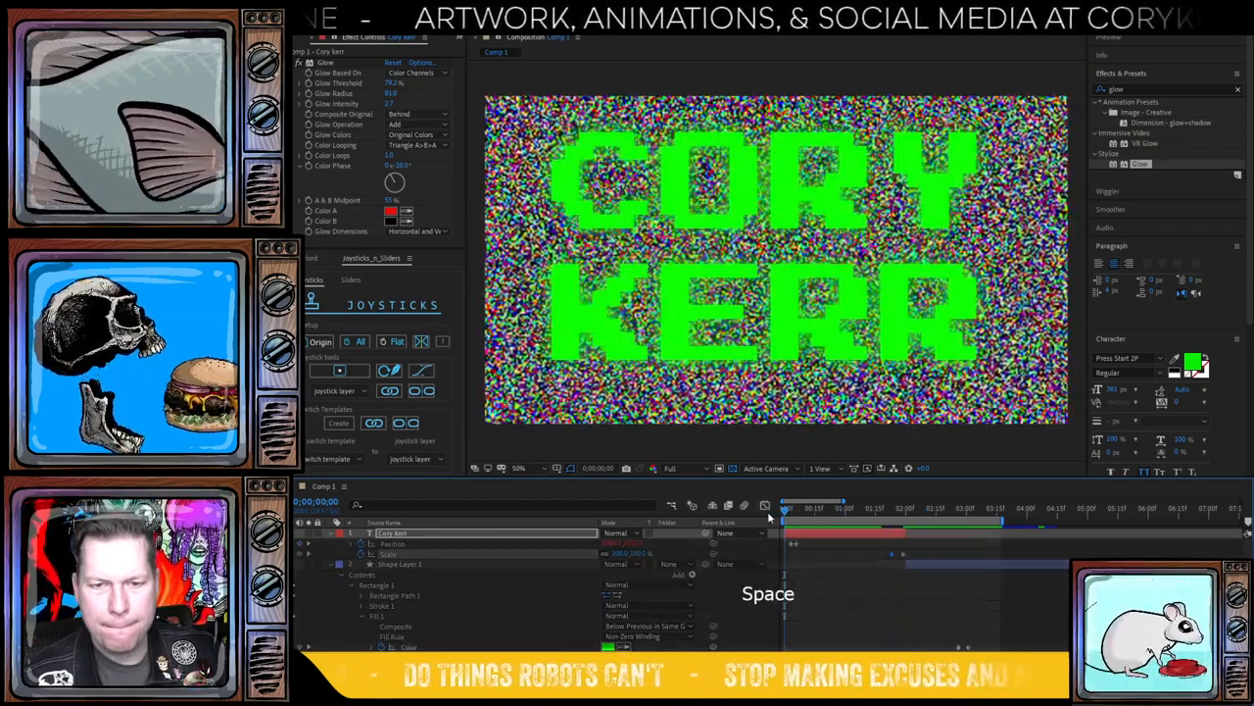